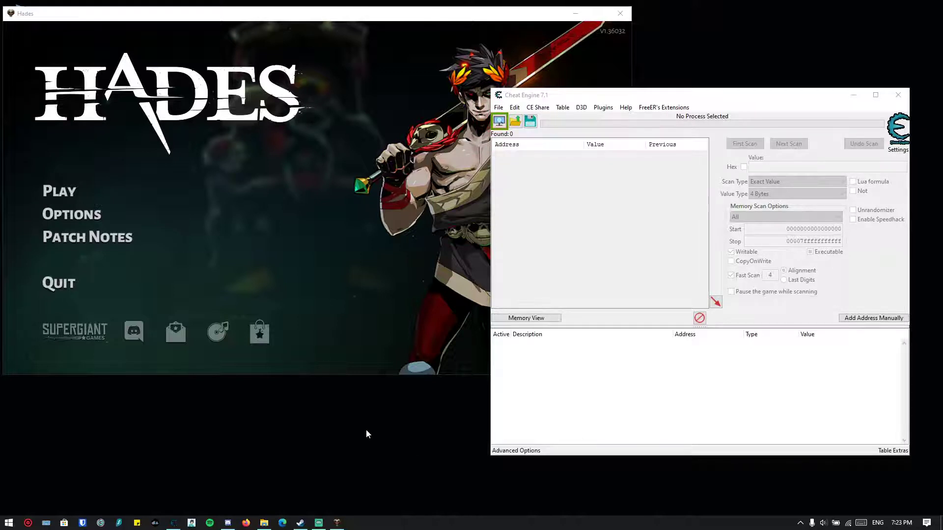
# Step: Load the existing Asphodel save in Hades with Cheat Engine moved beside the game
pyautogui.moveTo(643, 95); pyautogui.dragTo(666, 99)
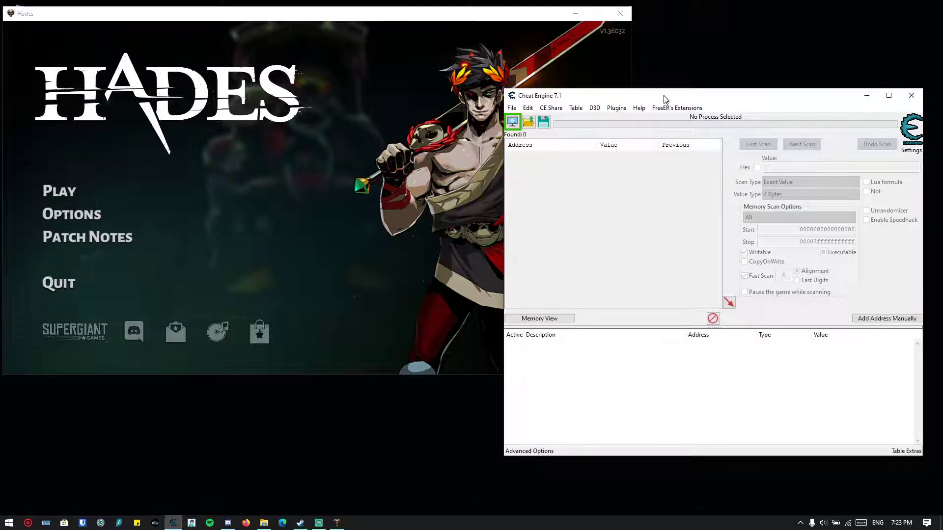
pyautogui.moveTo(84, 196)
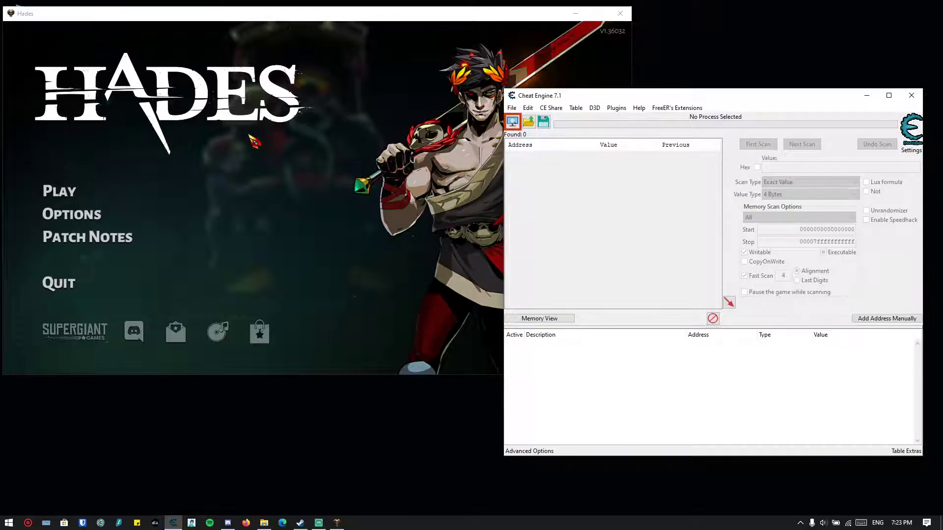
pyautogui.click(59, 191)
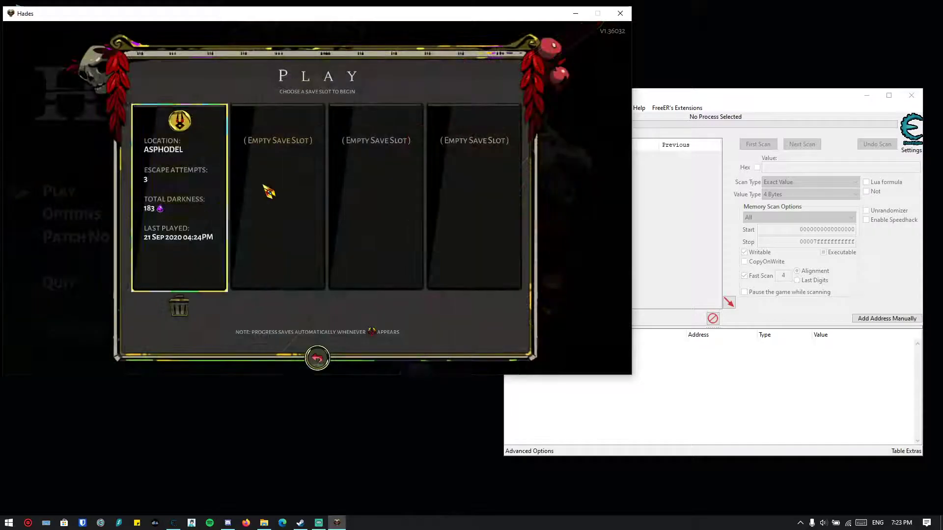
pyautogui.click(277, 198)
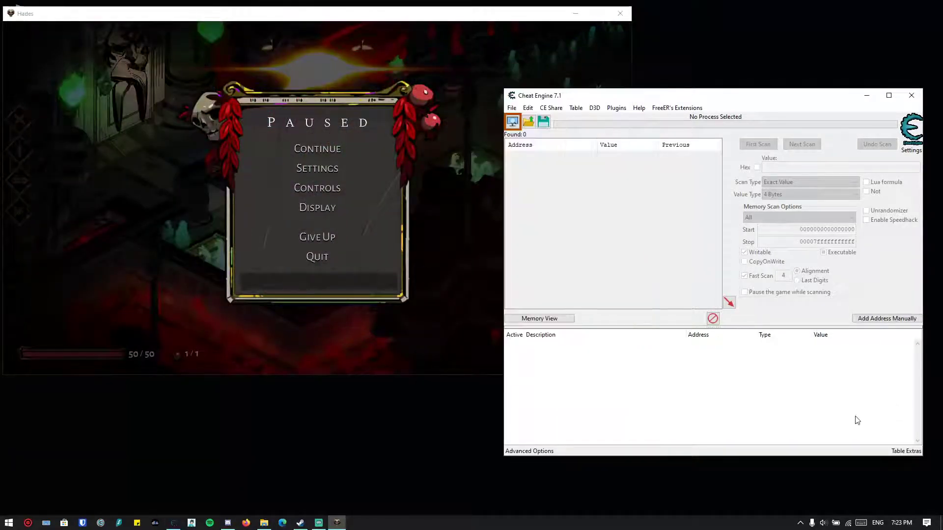
# Step: Attach to the Hades.exe process, declining its associated cheat table, keeping Exact Value scans
pyautogui.click(512, 121)
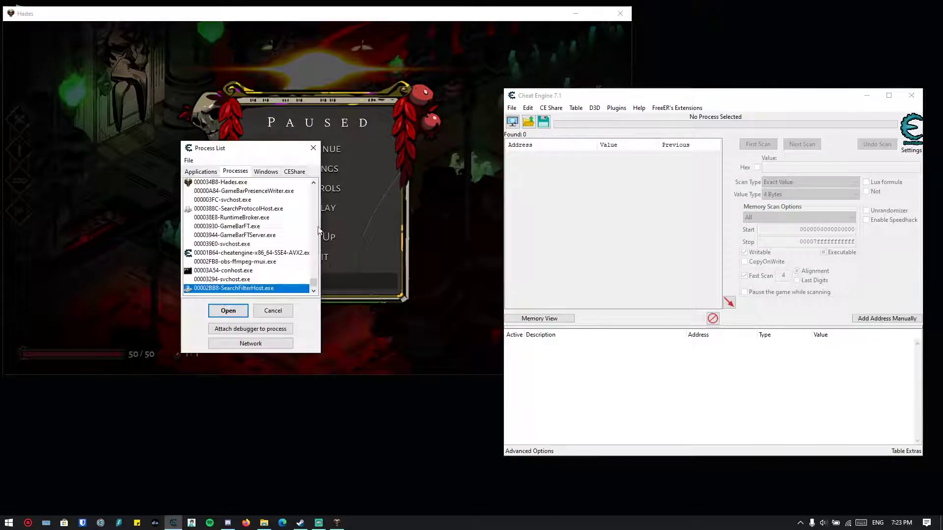
pyautogui.click(221, 182)
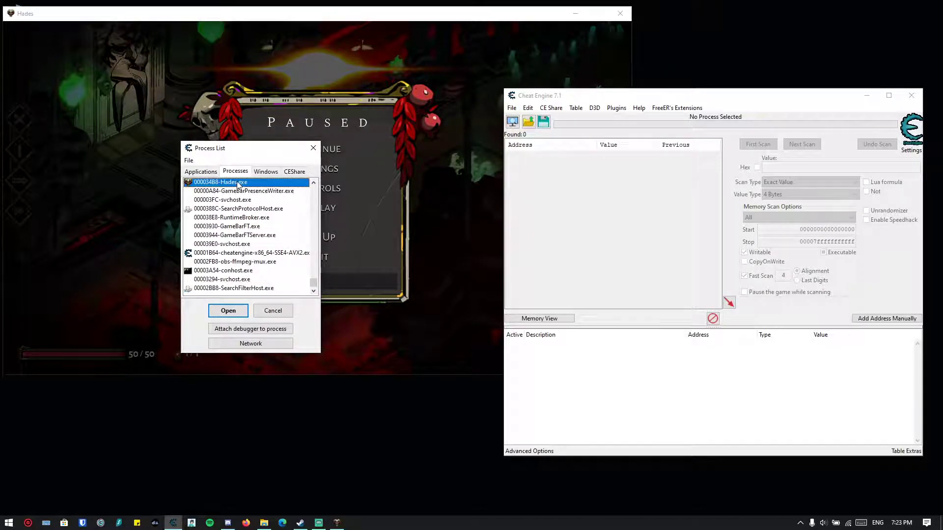
pyautogui.click(228, 310)
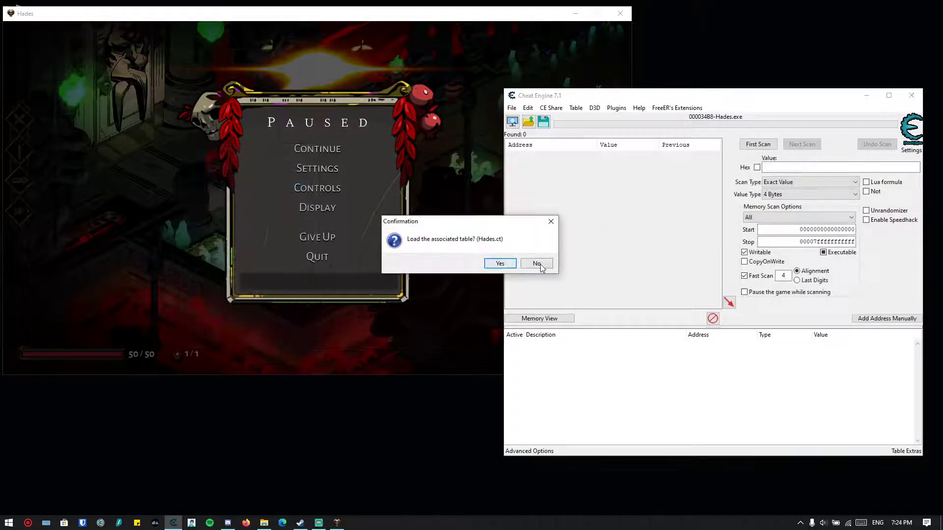
pyautogui.click(535, 263)
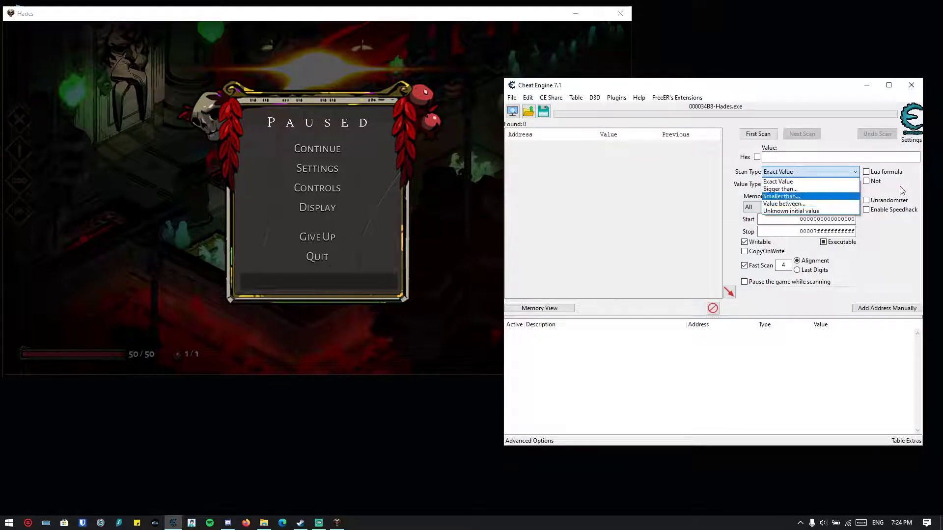
pyautogui.click(777, 181)
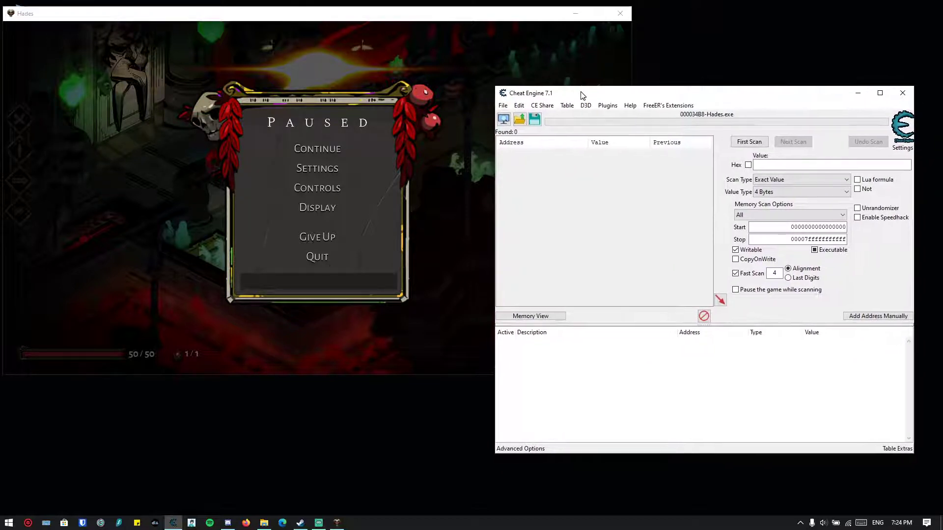
pyautogui.moveTo(579, 229)
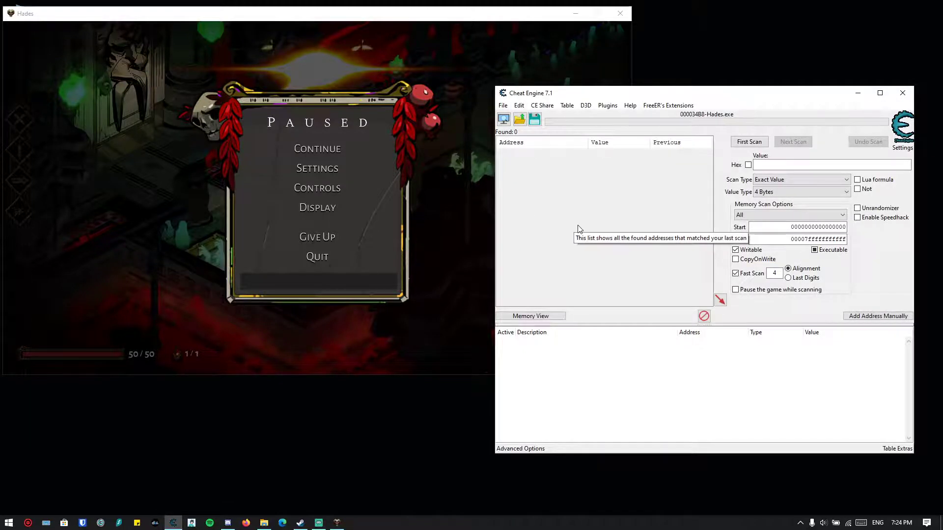
pyautogui.moveTo(631, 218)
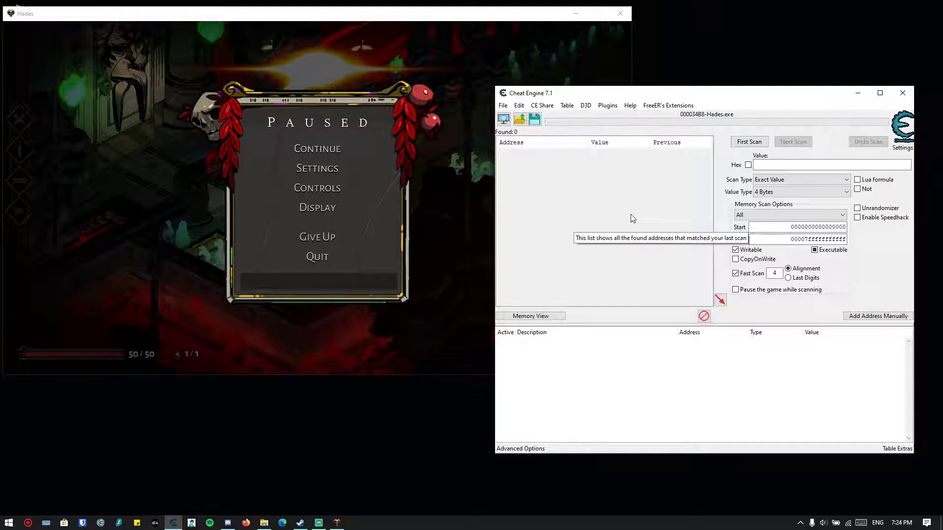
pyautogui.moveTo(627, 362)
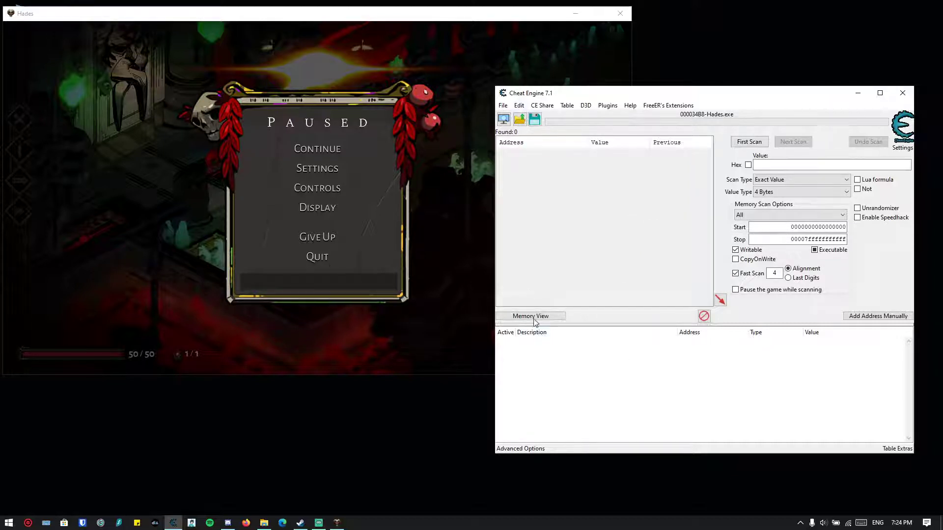
# Step: Show the memory viewer and enumerate the game's loaded DLLs and symbols
pyautogui.click(530, 316)
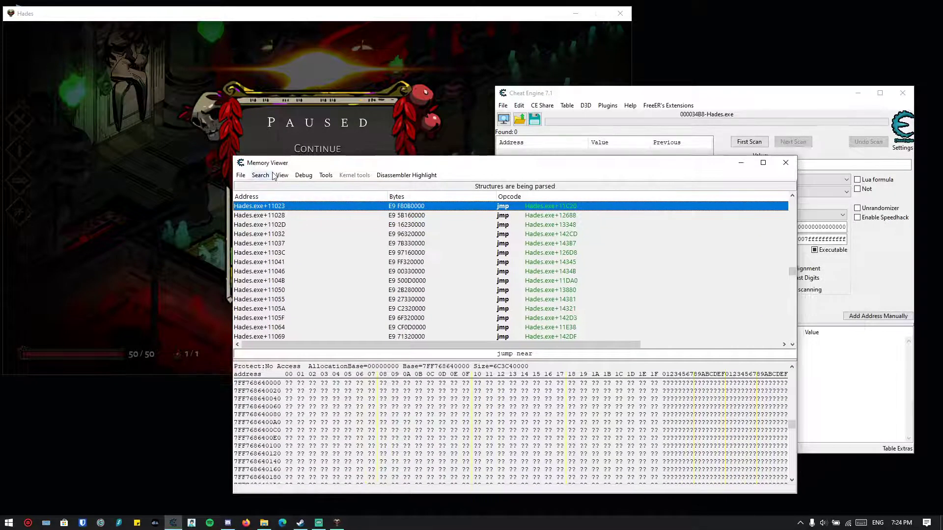
pyautogui.click(281, 175)
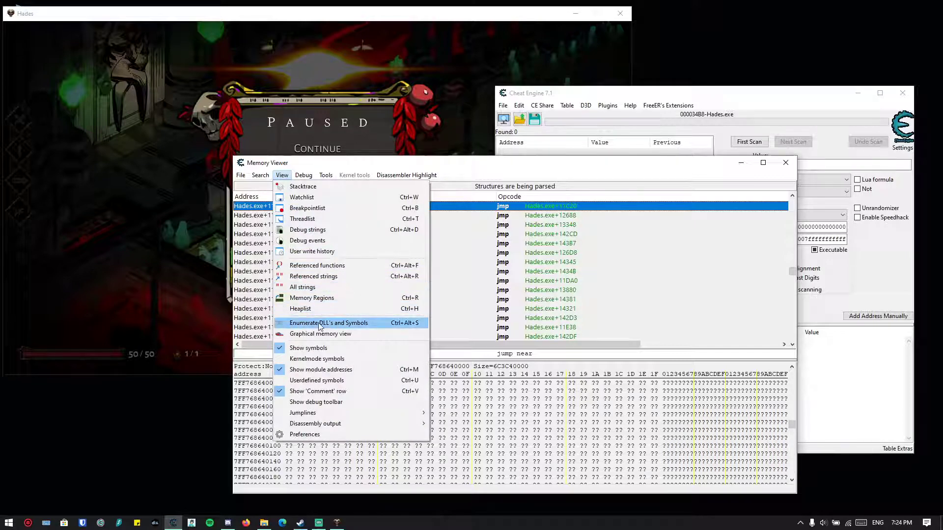
pyautogui.moveTo(395, 325)
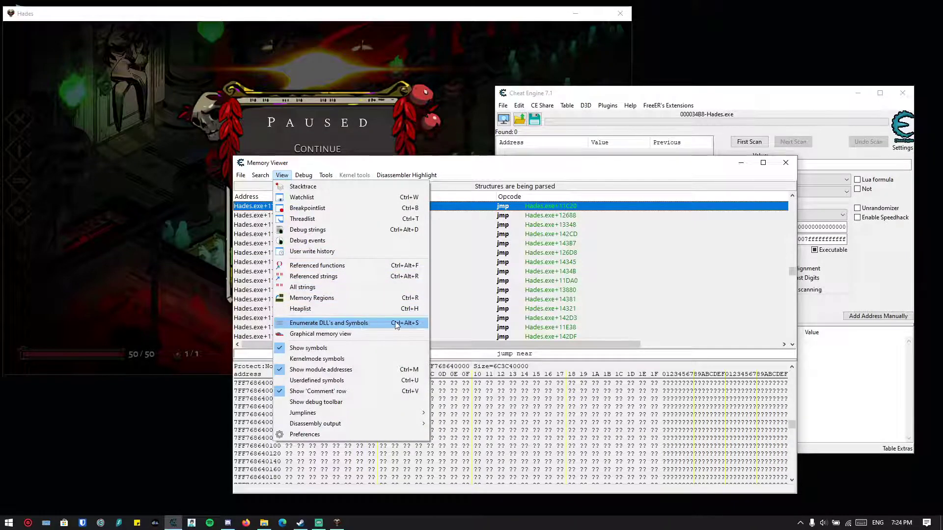
pyautogui.click(329, 323)
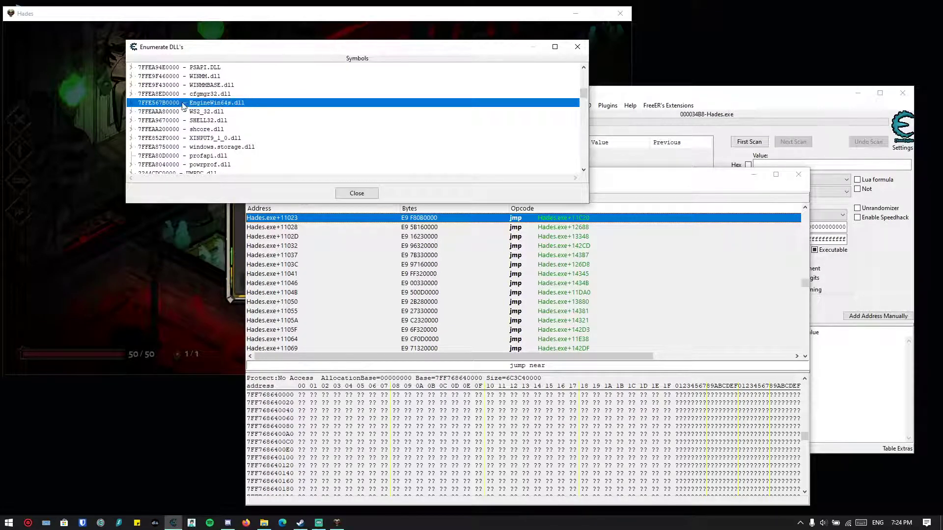
pyautogui.moveTo(133, 108)
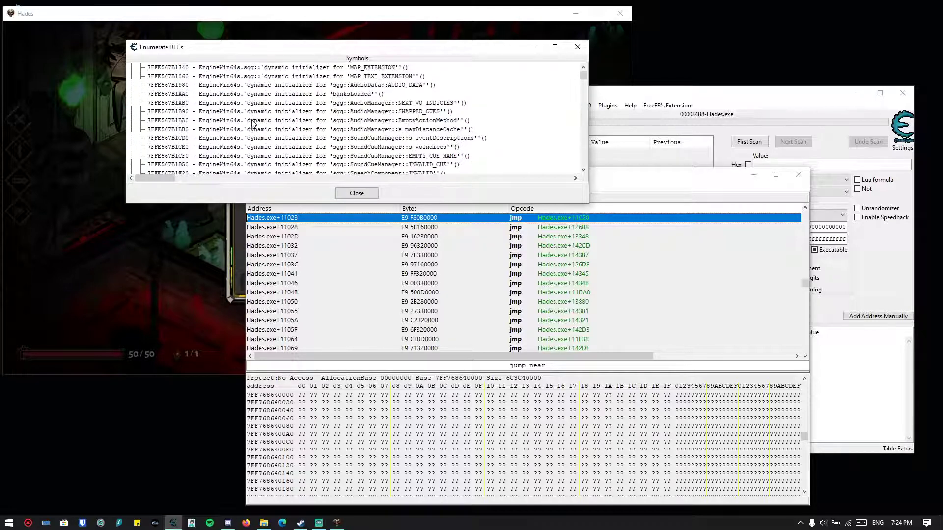
# Step: Search the symbol list for 'god' to locate EngineWin64s.dll's ToggleGodMode function
pyautogui.press('ctrl+f')
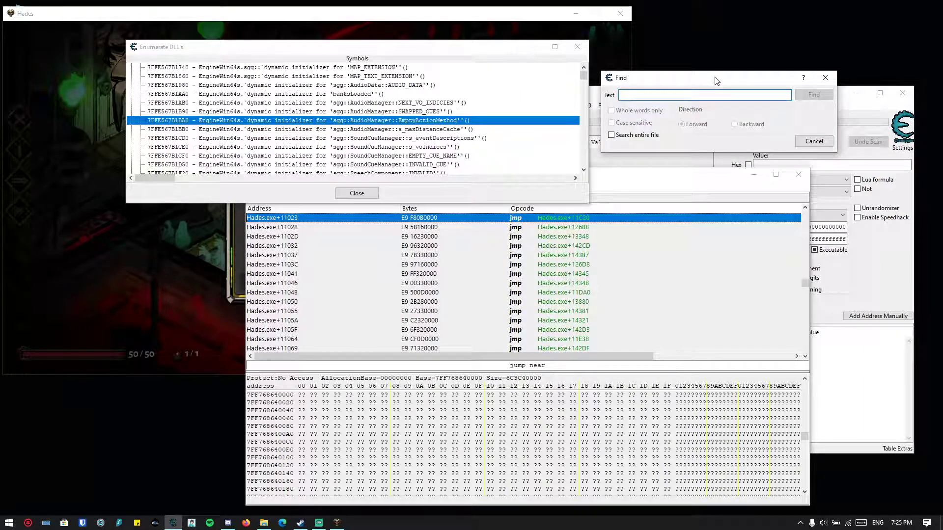
pyautogui.write('god')
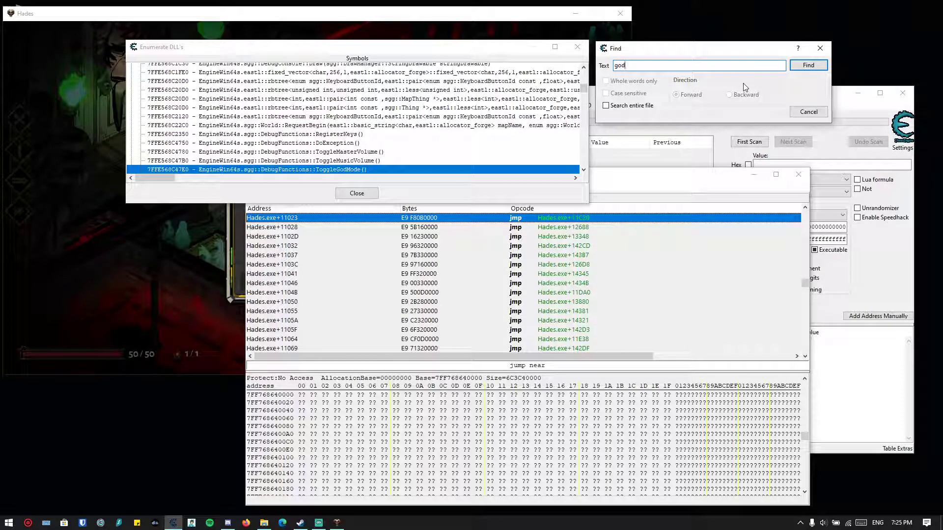
pyautogui.moveTo(413, 125)
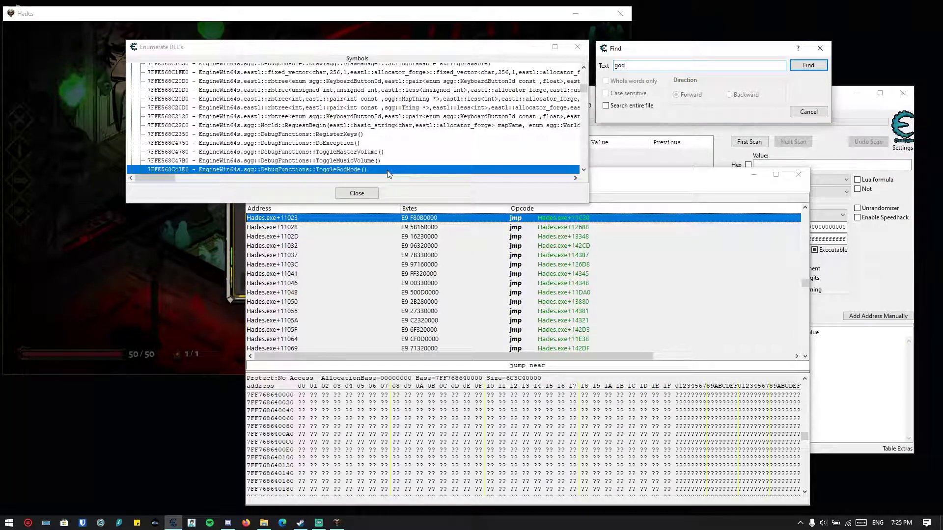
# Step: Jump to ToggleGodMode's disassembly and read its SkipCollisionCheck reference
pyautogui.doubleClick(255, 169)
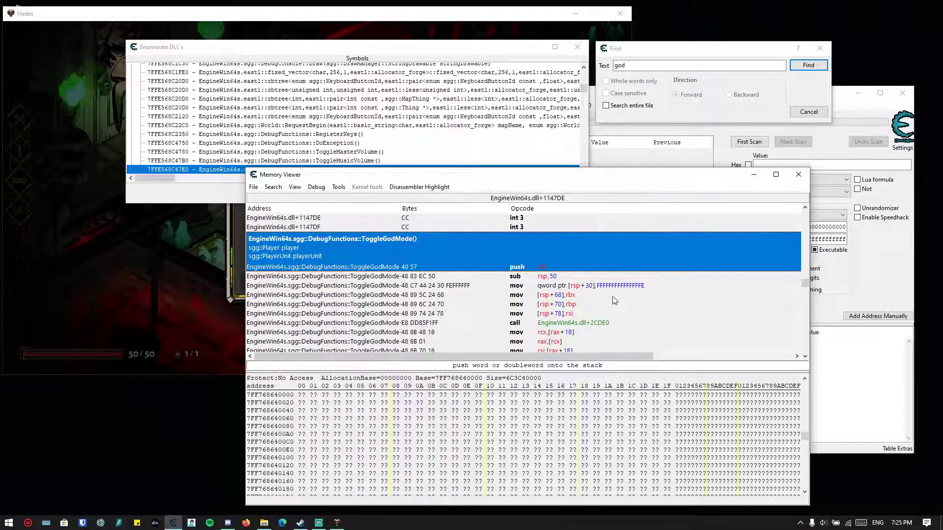
pyautogui.scroll(3)
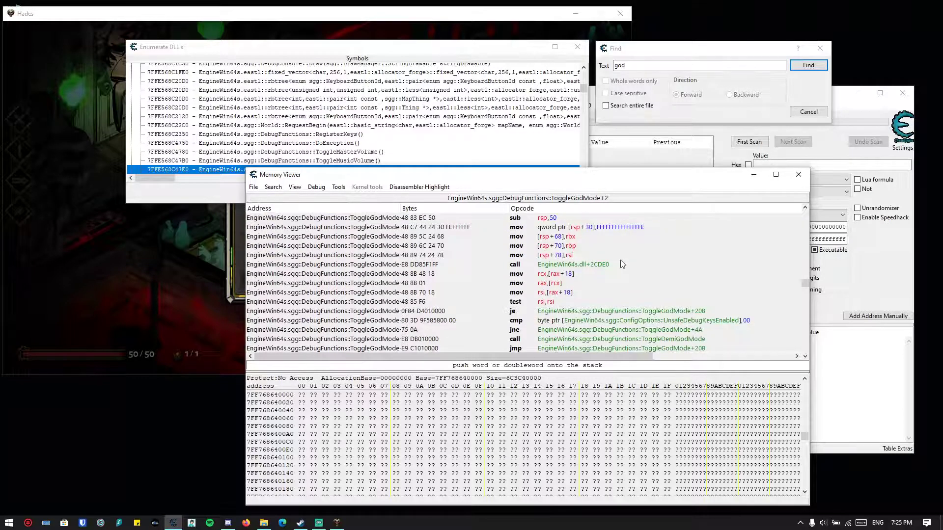
pyautogui.click(798, 65)
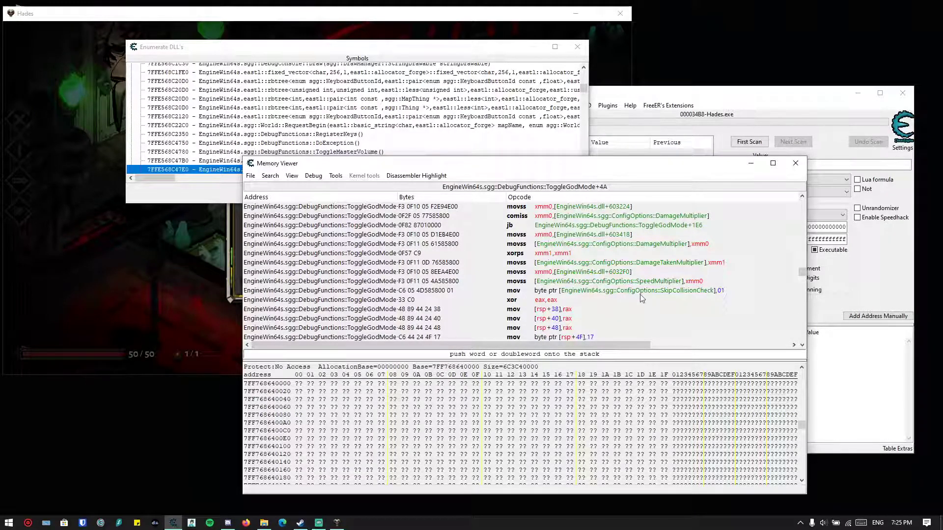
pyautogui.moveTo(715, 296)
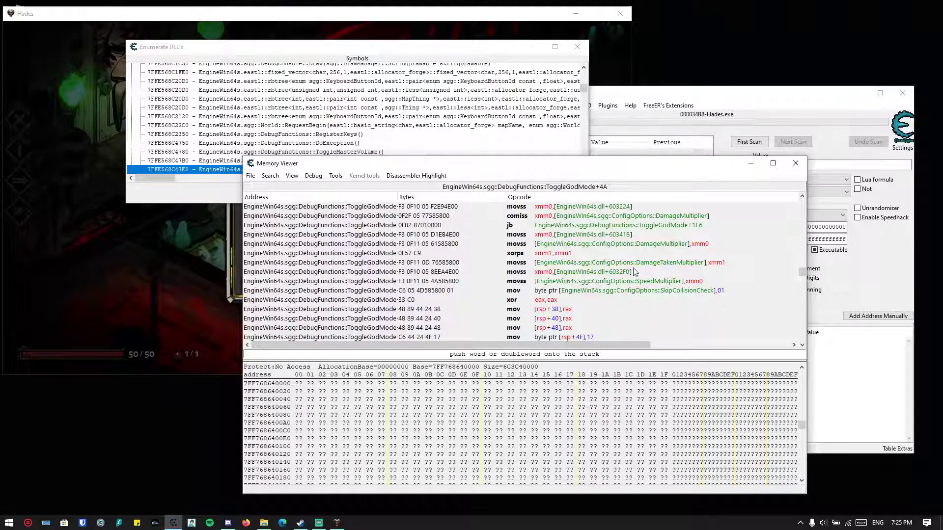
pyautogui.moveTo(505, 294)
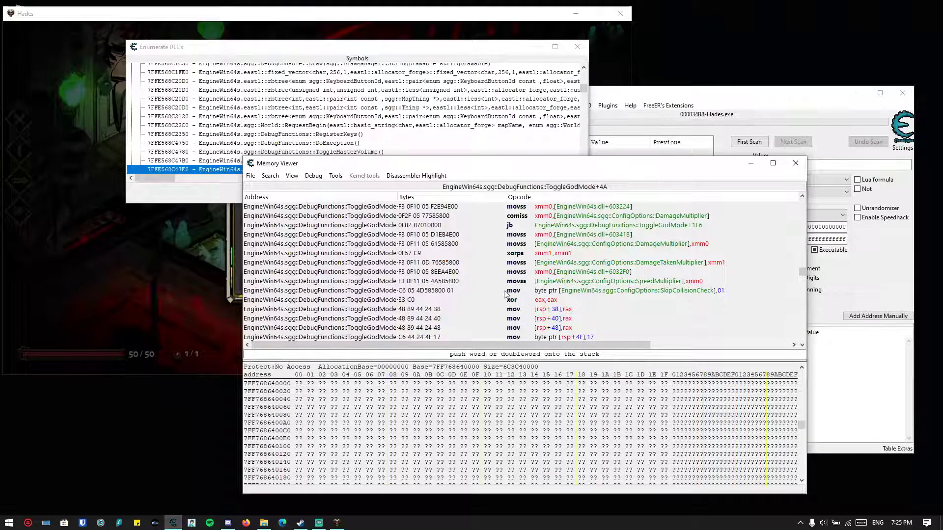
pyautogui.moveTo(619, 292)
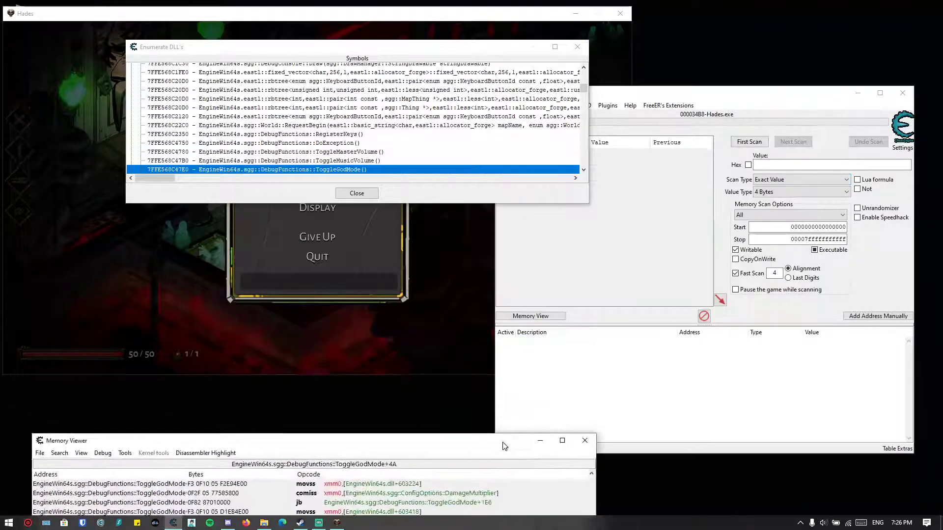
# Step: Add a Byte entry named SkipCollisionCheck at the pasted address to the table
pyautogui.click(877, 315)
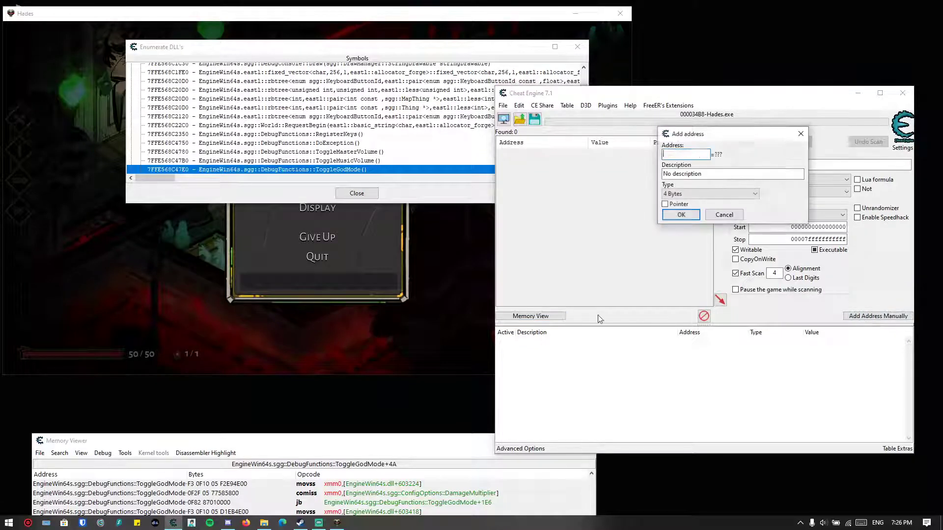
pyautogui.click(710, 194)
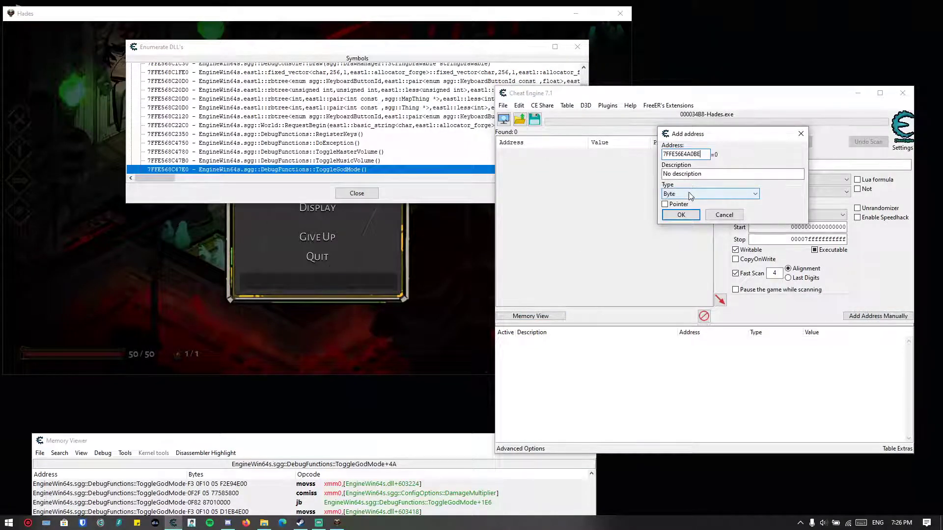
pyautogui.moveTo(725, 152)
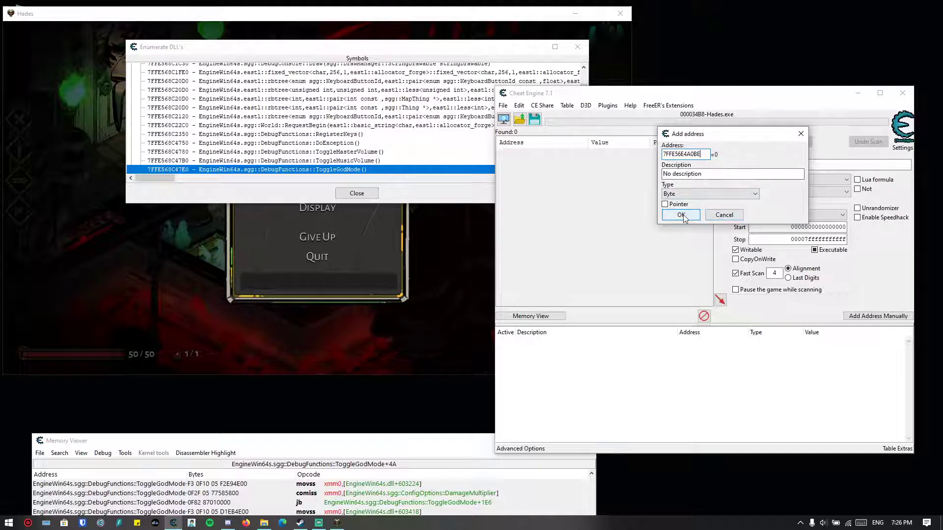
pyautogui.moveTo(696, 221)
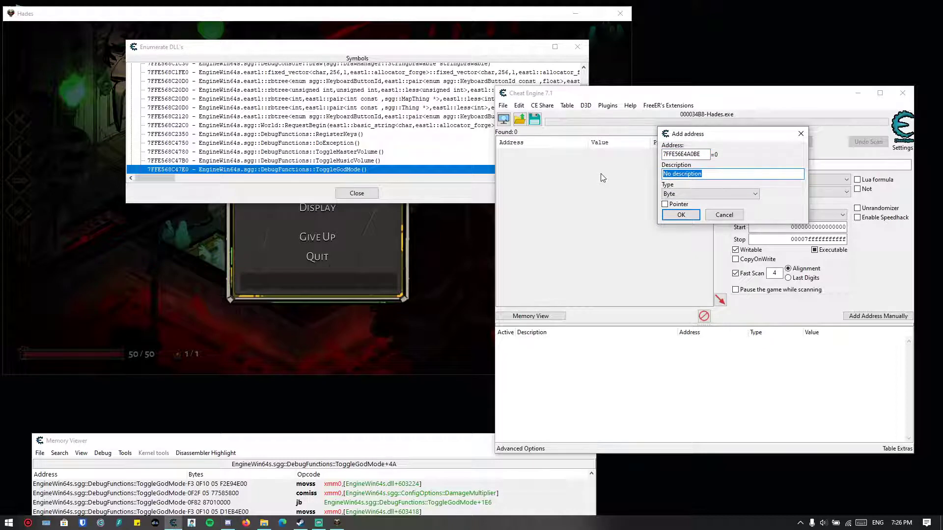
pyautogui.write('S')
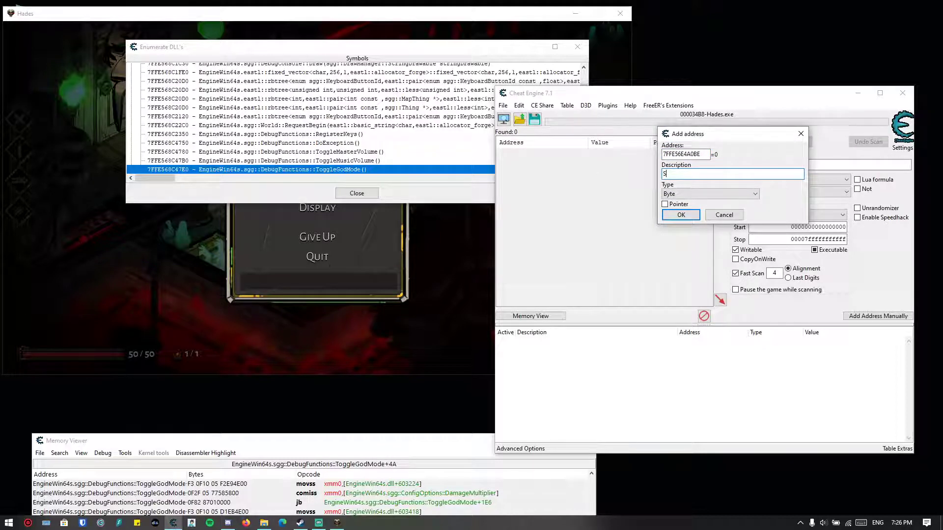
pyautogui.write('kipCollisi')
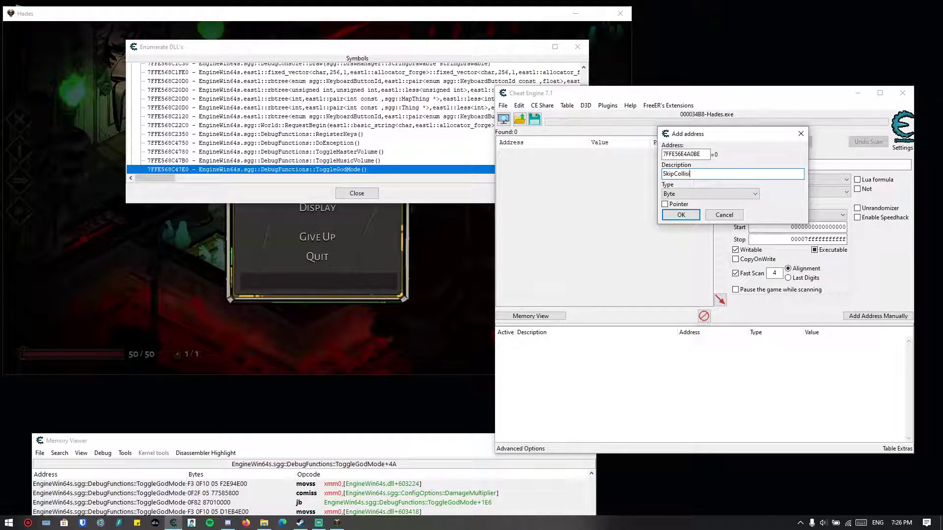
pyautogui.write('onCheck')
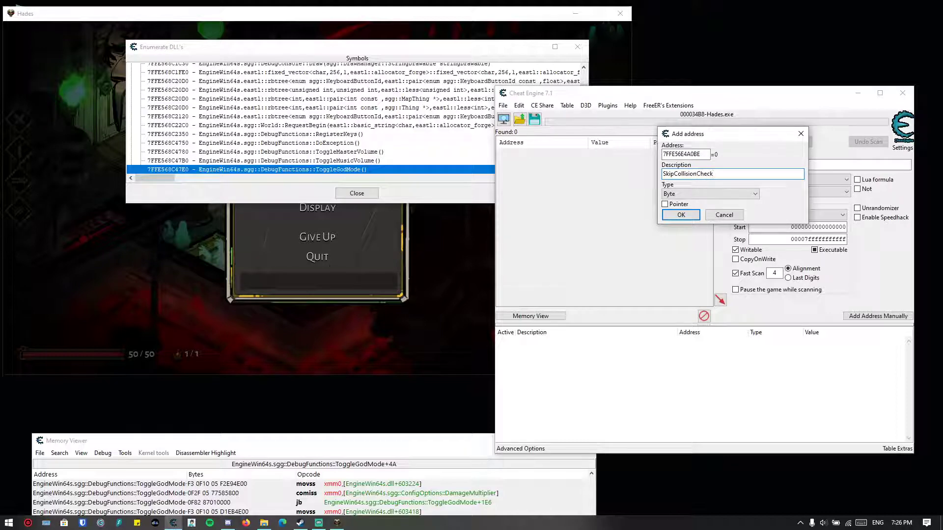
pyautogui.click(680, 215)
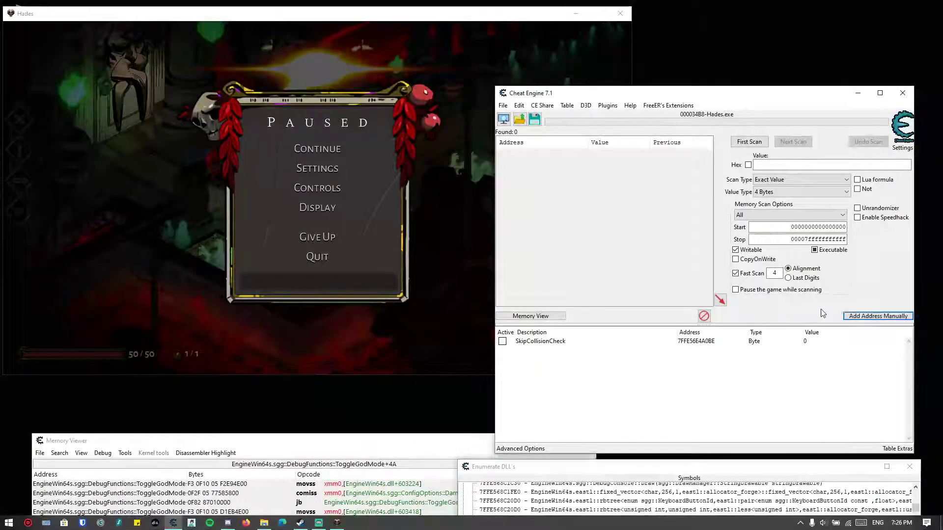
# Step: Find what accesses SkipCollisionCheck, attaching the debugger, and resume the game
pyautogui.rightClick(539, 340)
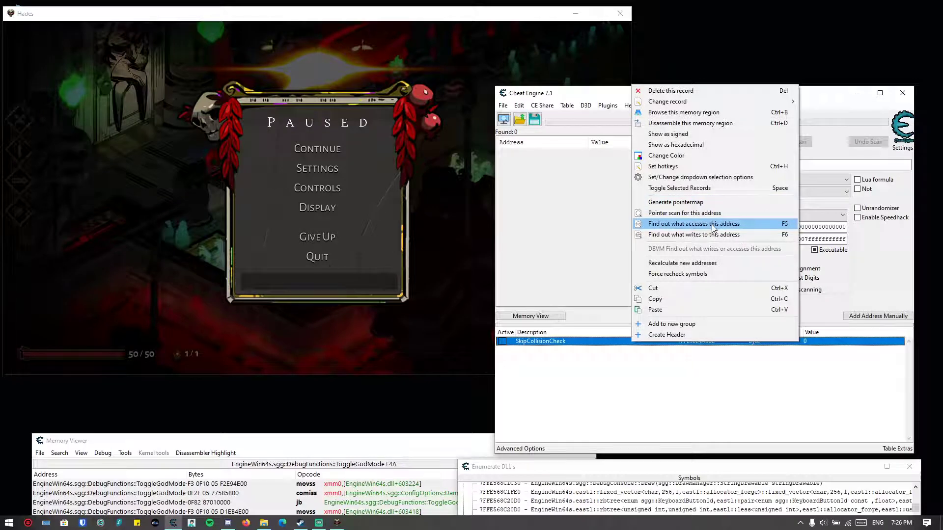
pyautogui.click(693, 223)
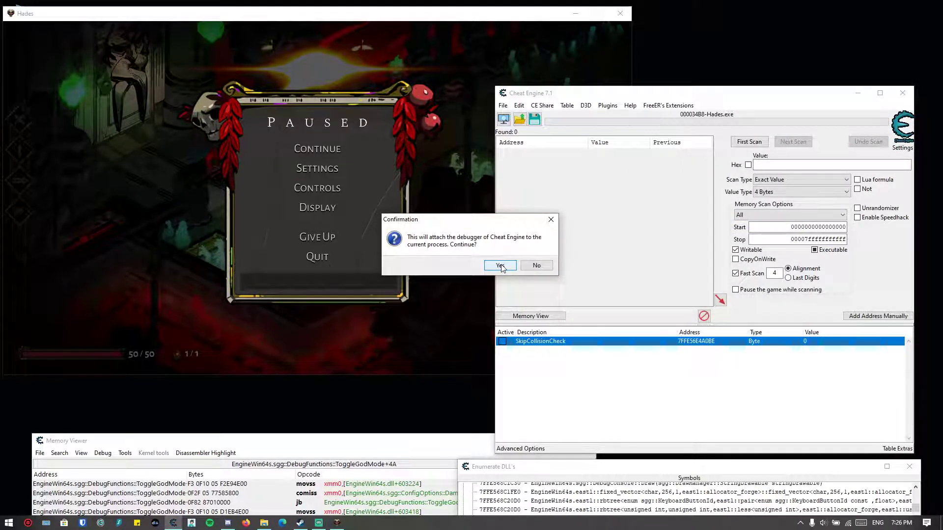
pyautogui.click(499, 265)
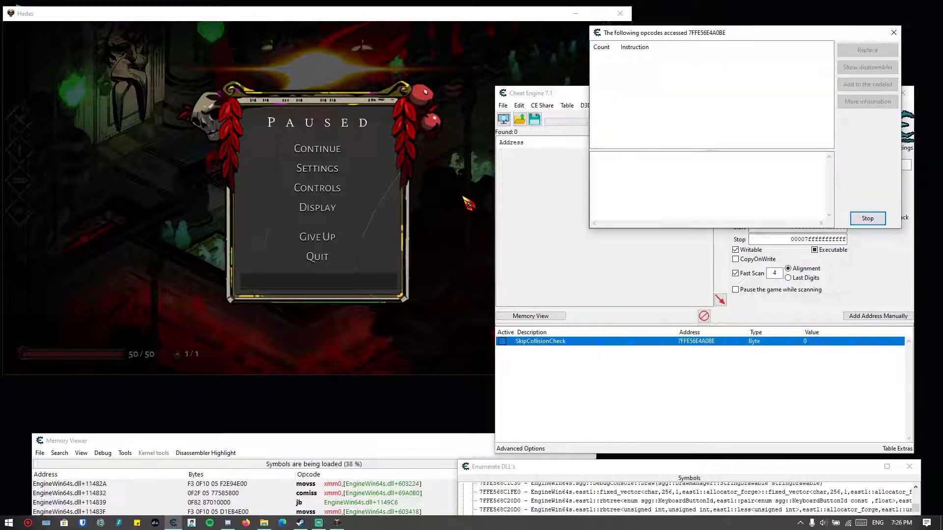
pyautogui.click(316, 148)
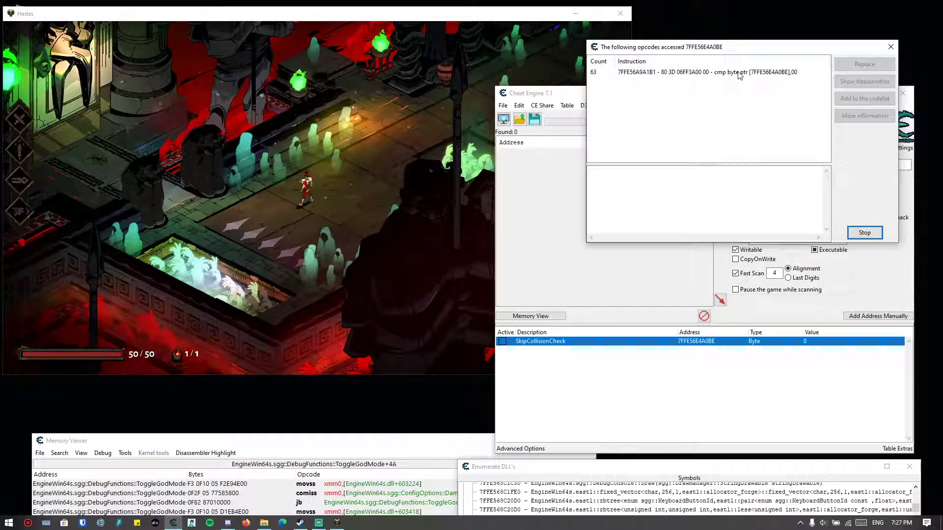
pyautogui.moveTo(748, 87)
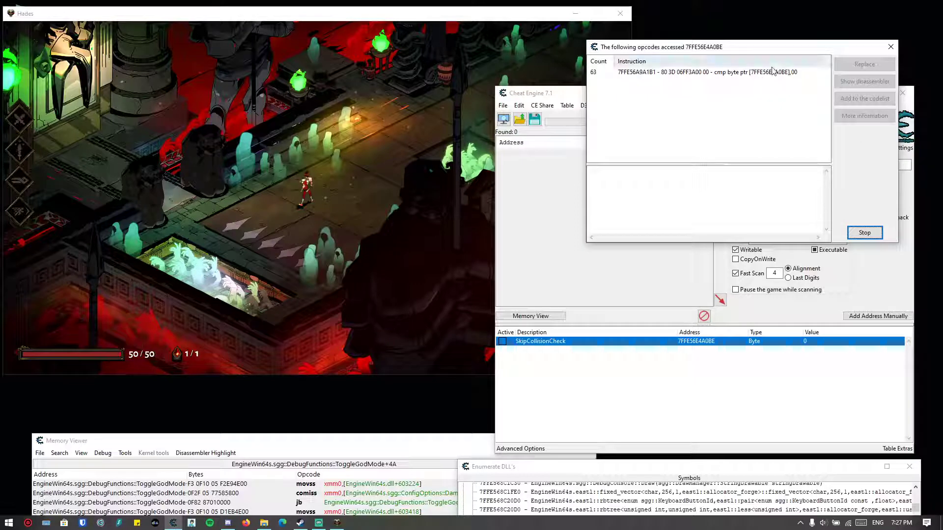
# Step: Save the accessing cmp instruction to the code list as 'Skip Collision'
pyautogui.click(707, 71)
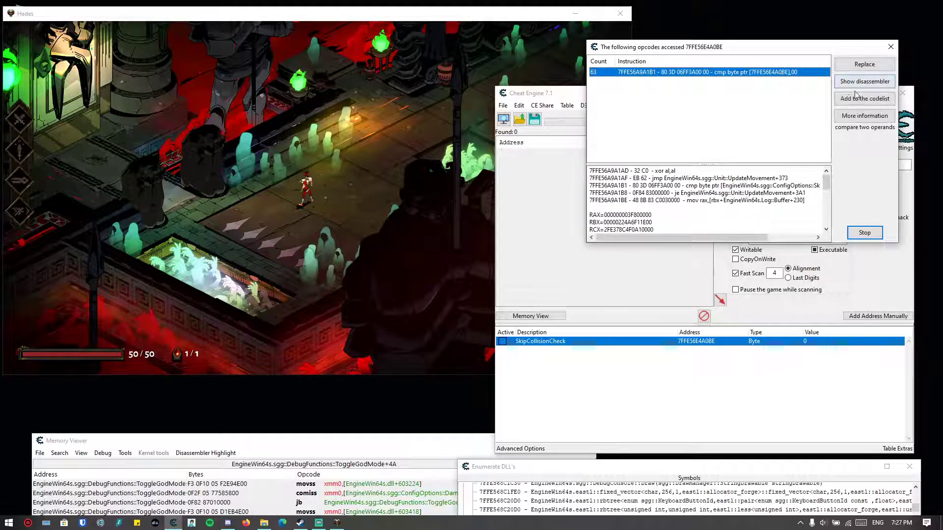
pyautogui.click(864, 98)
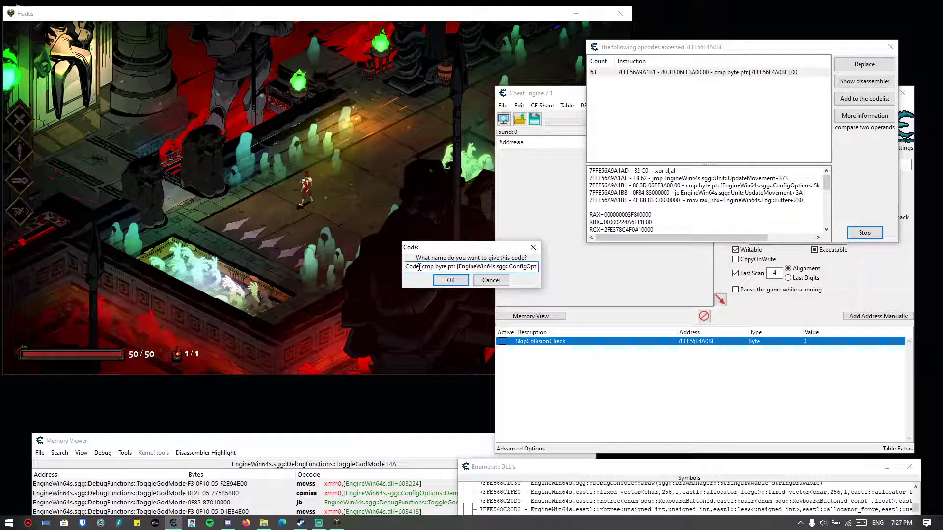
pyautogui.write('Skip Collision')
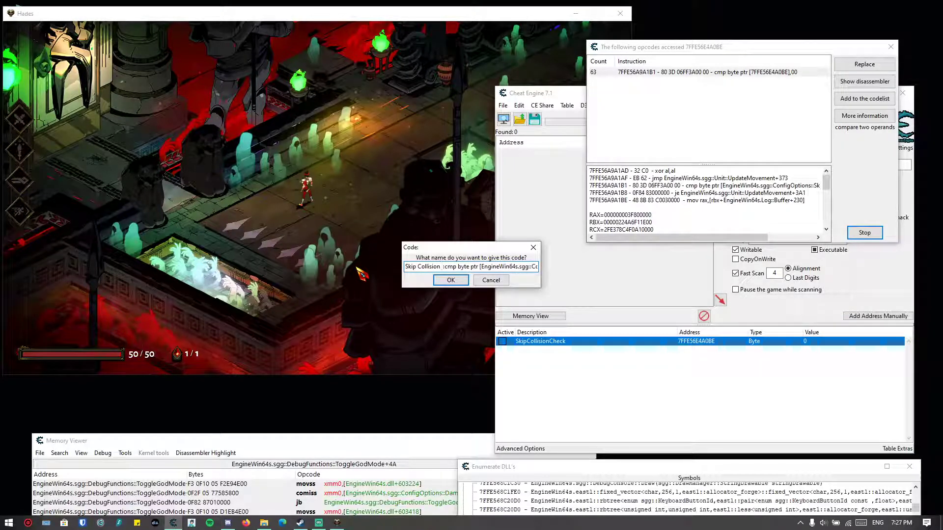
pyautogui.click(450, 280)
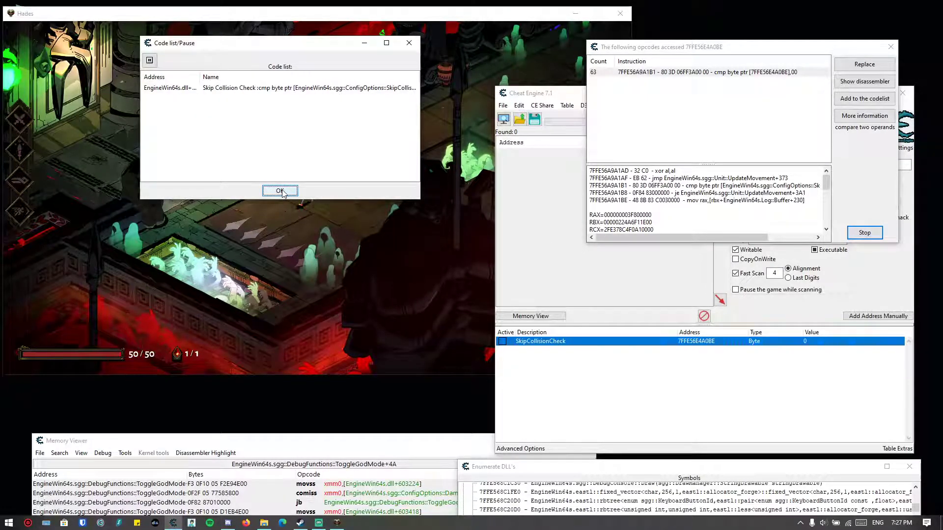
pyautogui.click(279, 191)
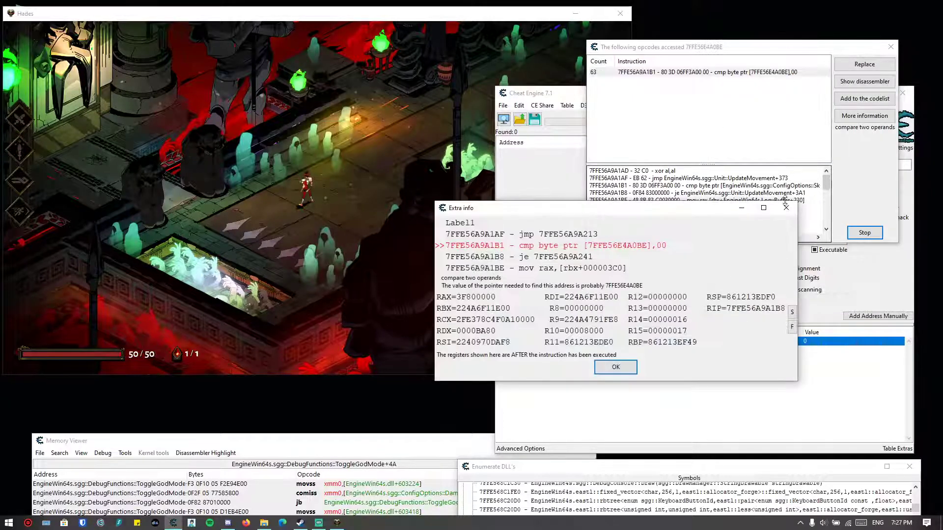
# Step: Close the extra info and review the cmp against SkipCollisionCheck in UpdateMovement
pyautogui.click(615, 366)
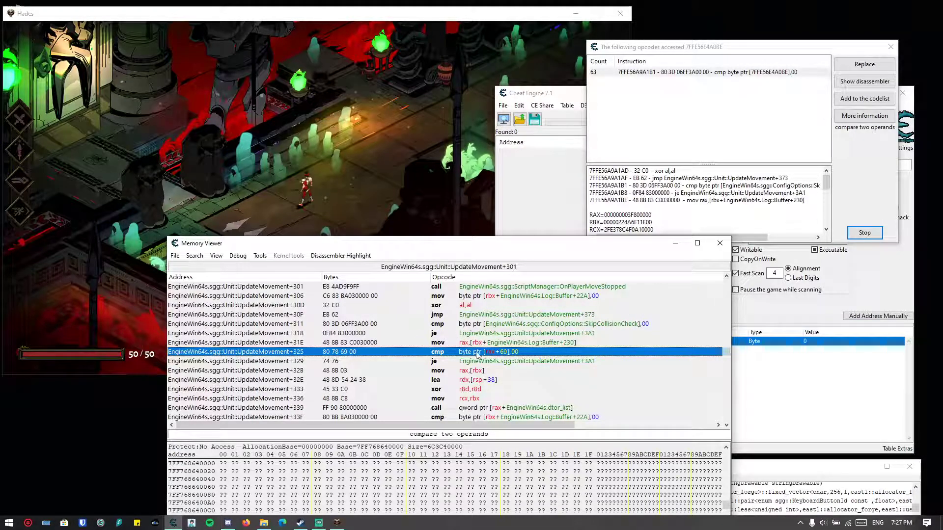
pyautogui.moveTo(504, 311)
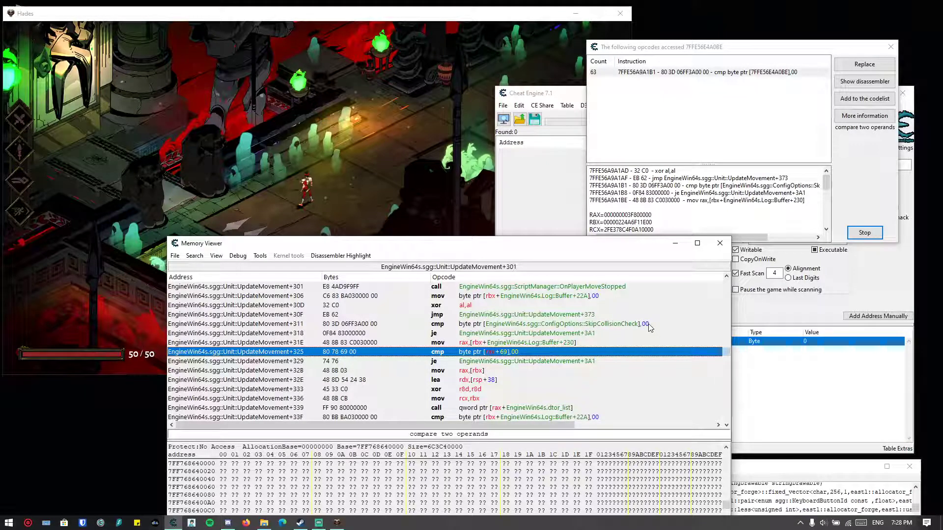
pyautogui.moveTo(490, 308)
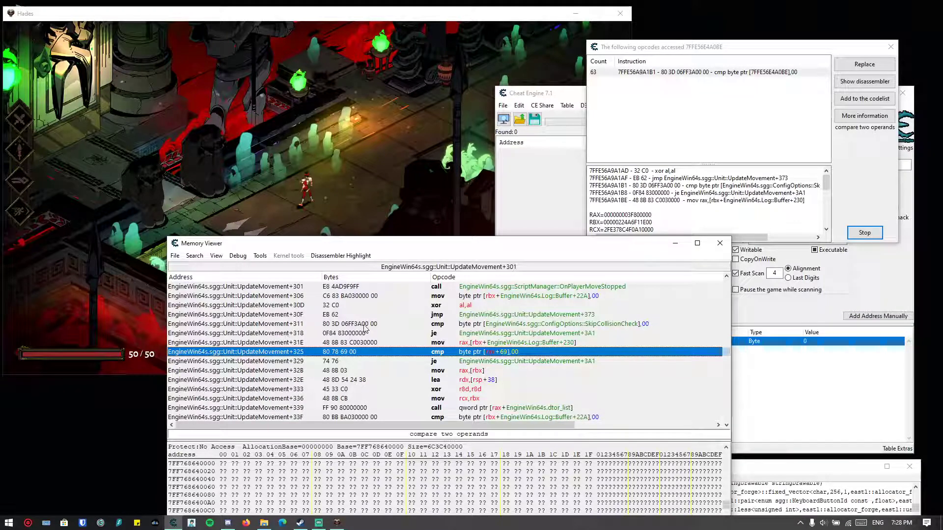
pyautogui.moveTo(628, 319)
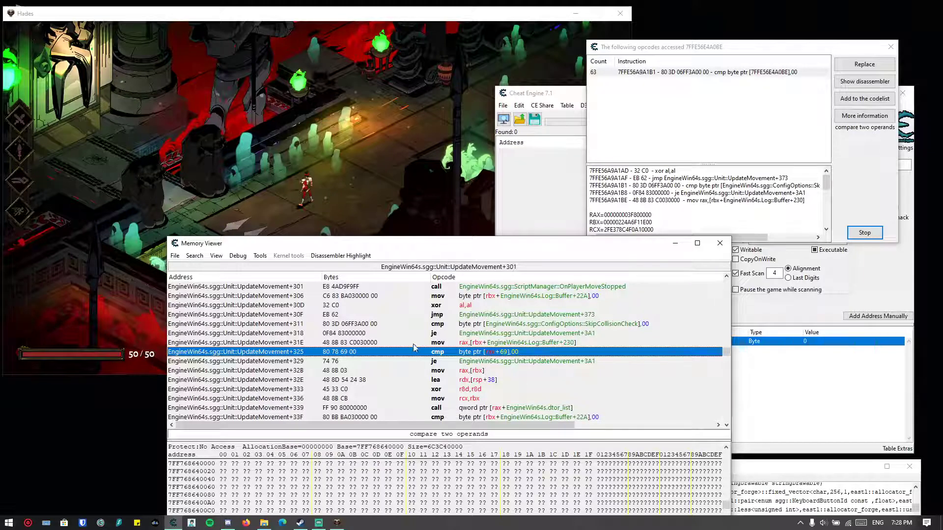
pyautogui.moveTo(591, 329)
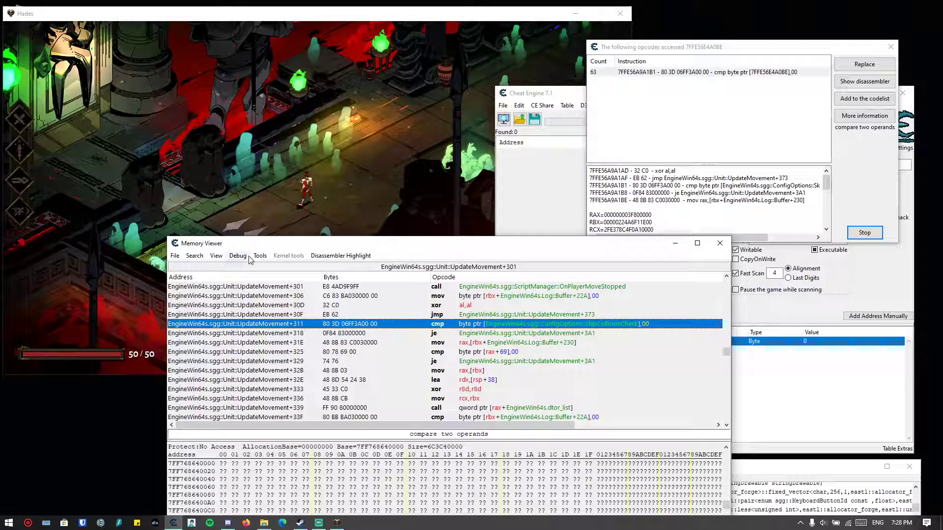
# Step: Generate a full code-injection auto-assemble template with the symbol named skipcollision
pyautogui.click(260, 256)
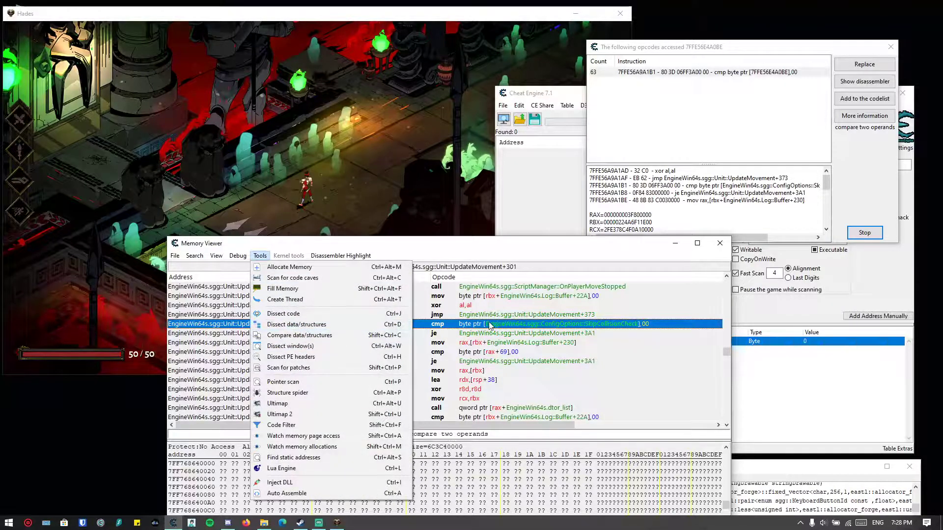
pyautogui.click(287, 493)
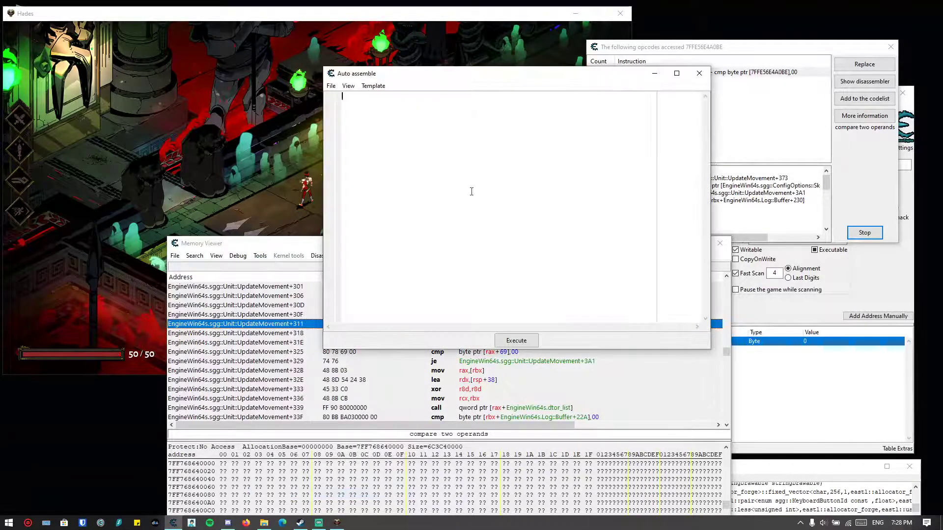
pyautogui.click(373, 85)
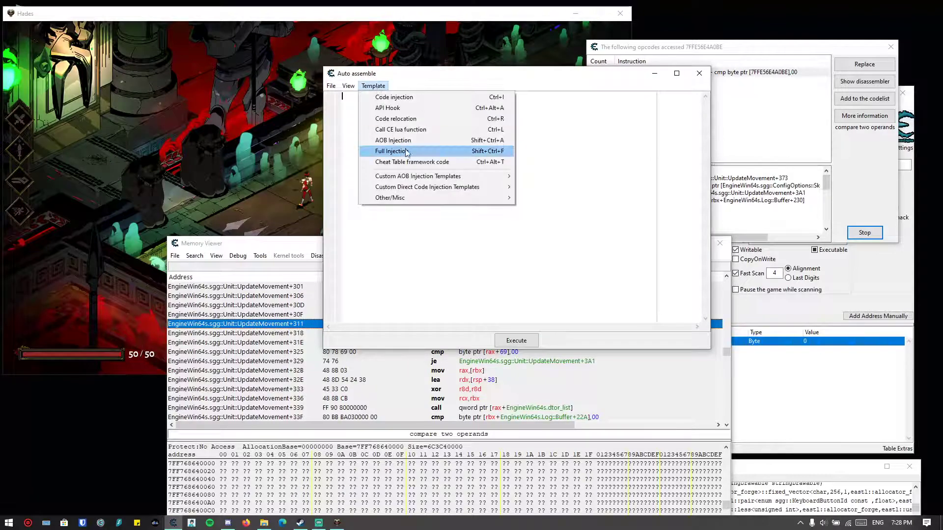
pyautogui.click(389, 151)
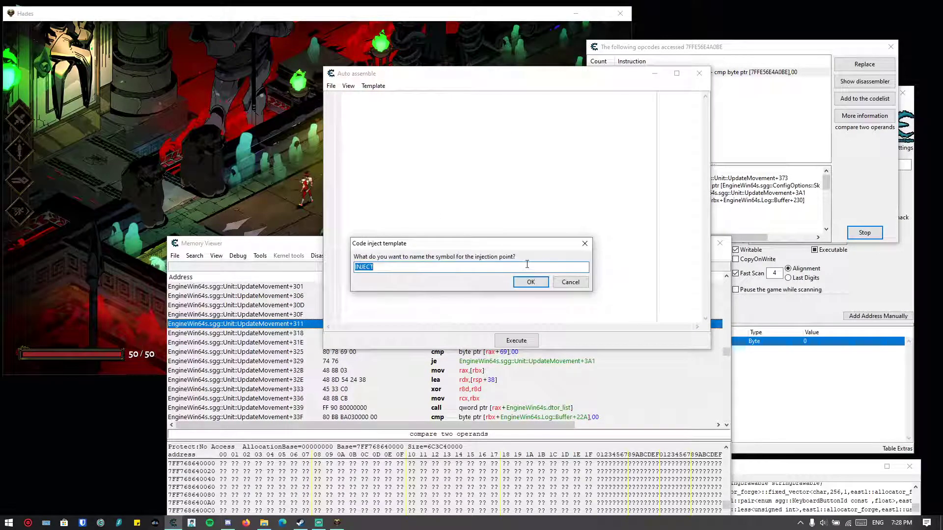
pyautogui.write('skipcollision')
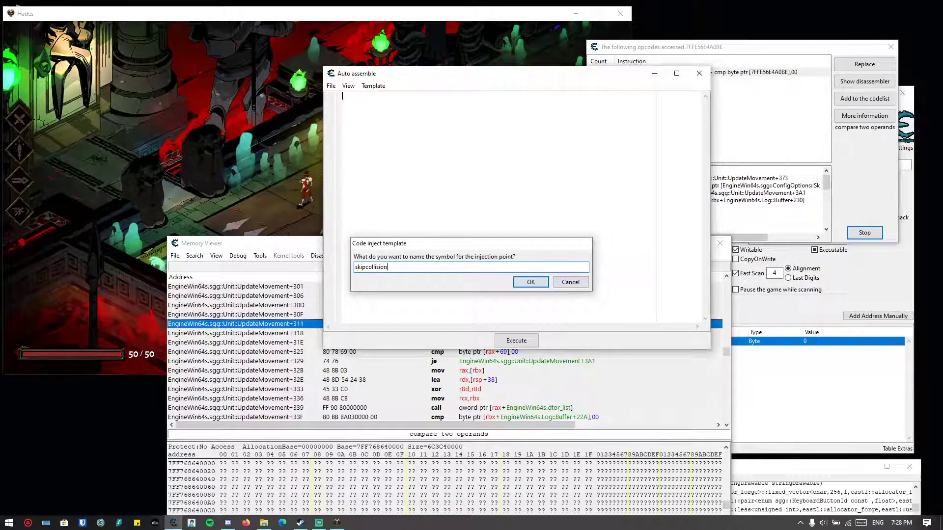
pyautogui.click(529, 282)
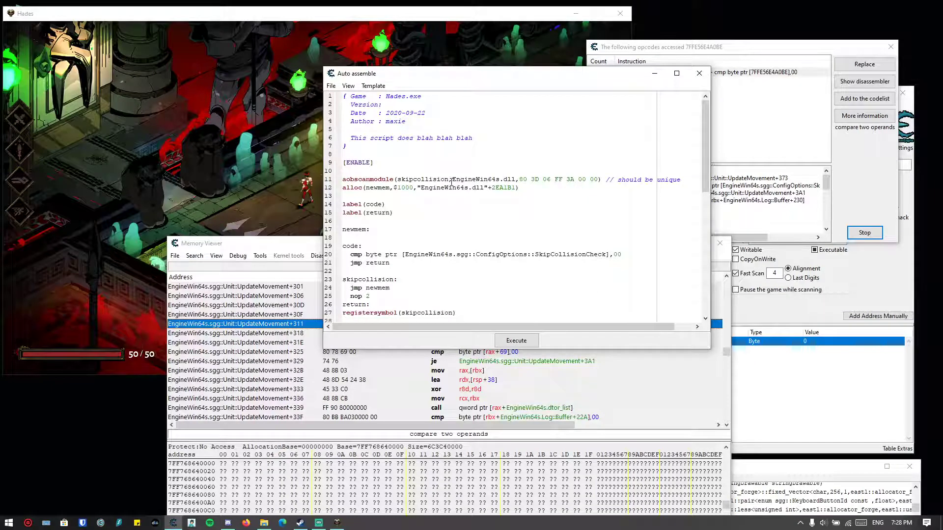
# Step: Remove the alloc(newmem) line that followed the AOB scan in the skipcollision script
pyautogui.scroll(-3)
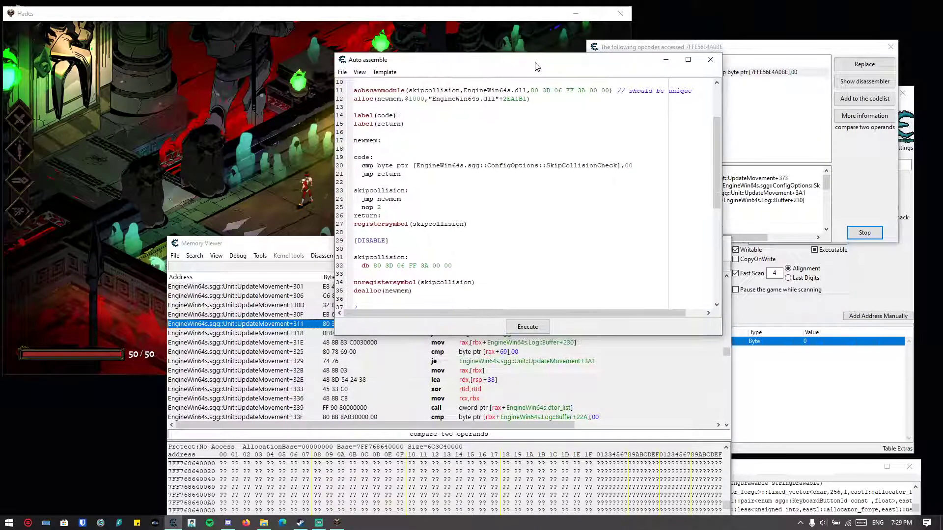
pyautogui.scroll(-3)
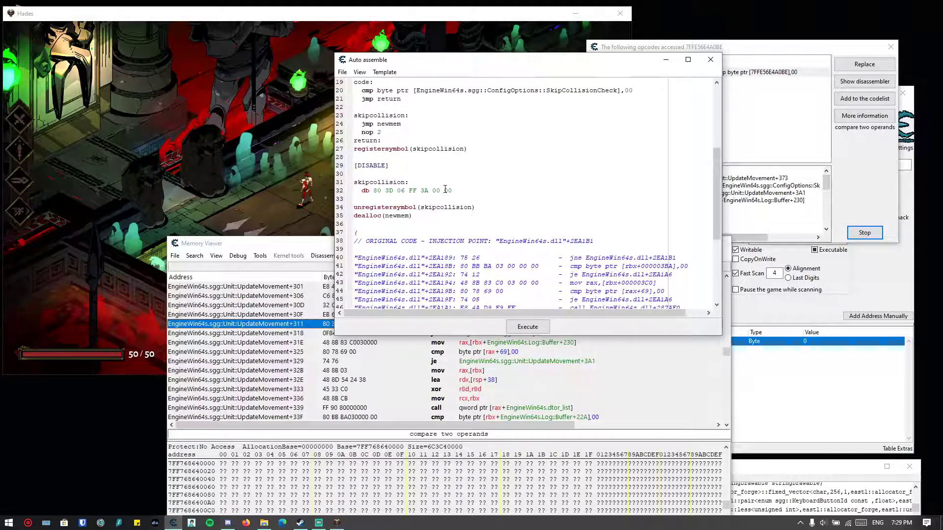
pyautogui.scroll(3)
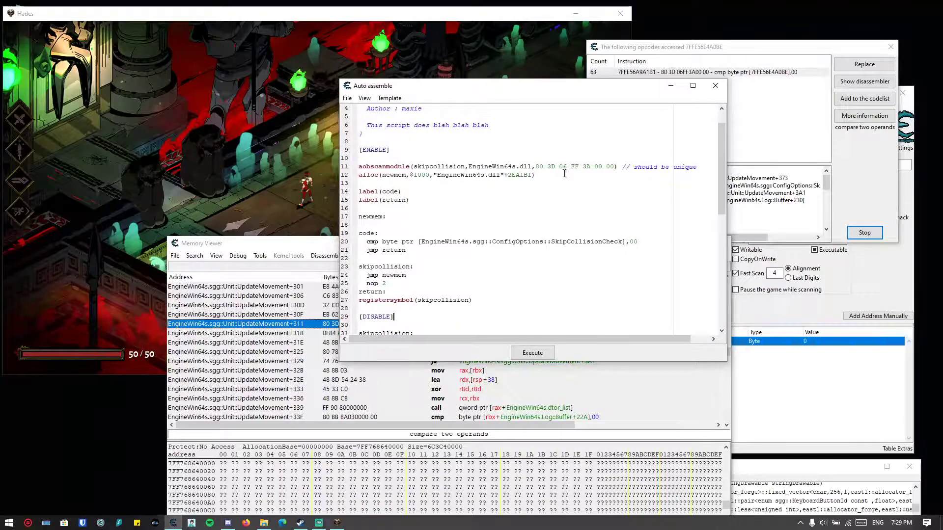
pyautogui.scroll(-3)
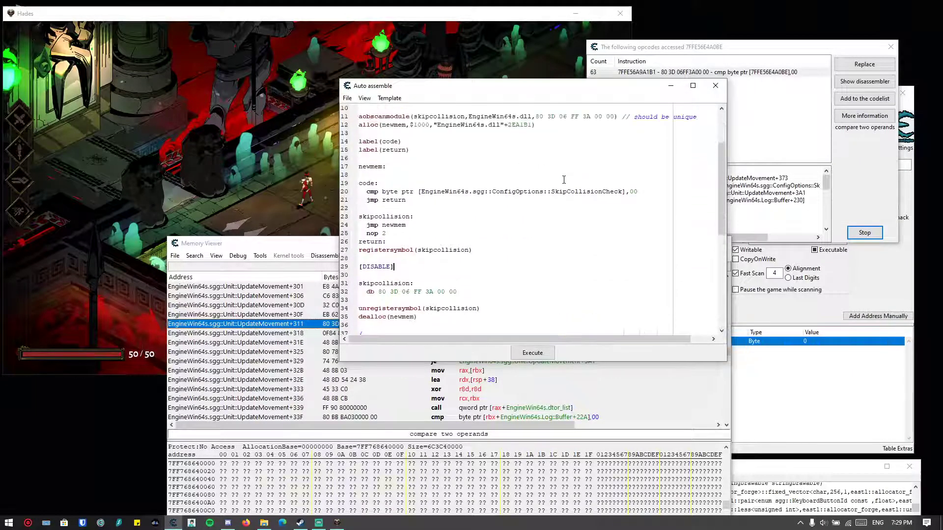
pyautogui.scroll(-3)
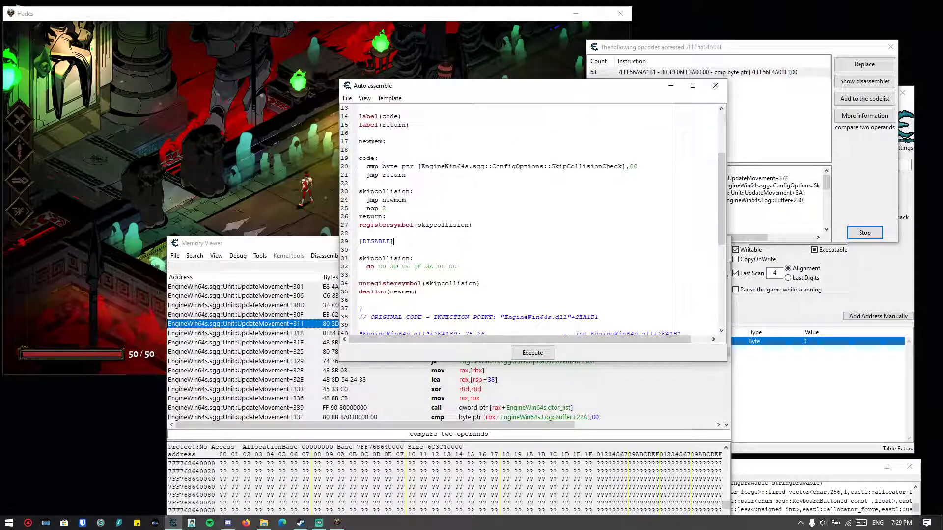
pyautogui.scroll(3)
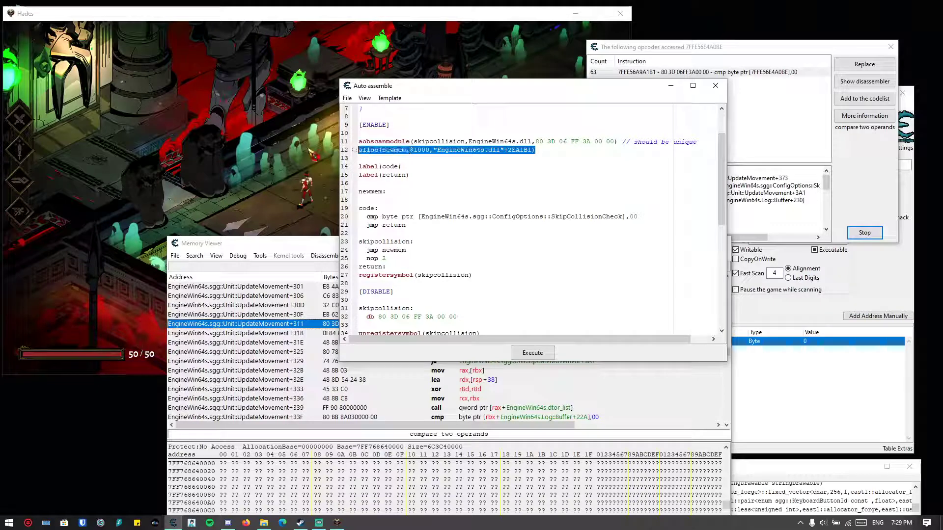
pyautogui.press('Delete')
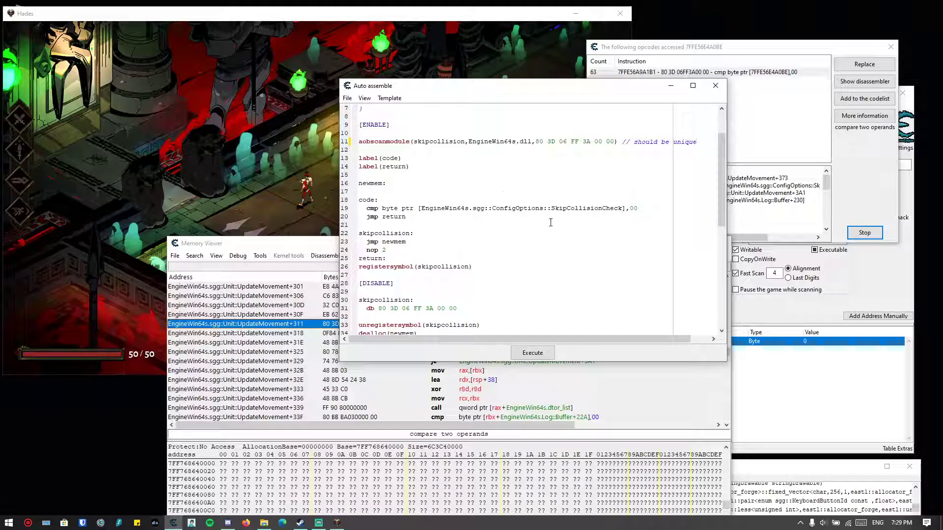
# Step: Reduce the script to 'skipcollision+6: db 01' under [ENABLE] and 'db 00' under [DISABLE]
pyautogui.scroll(-3)
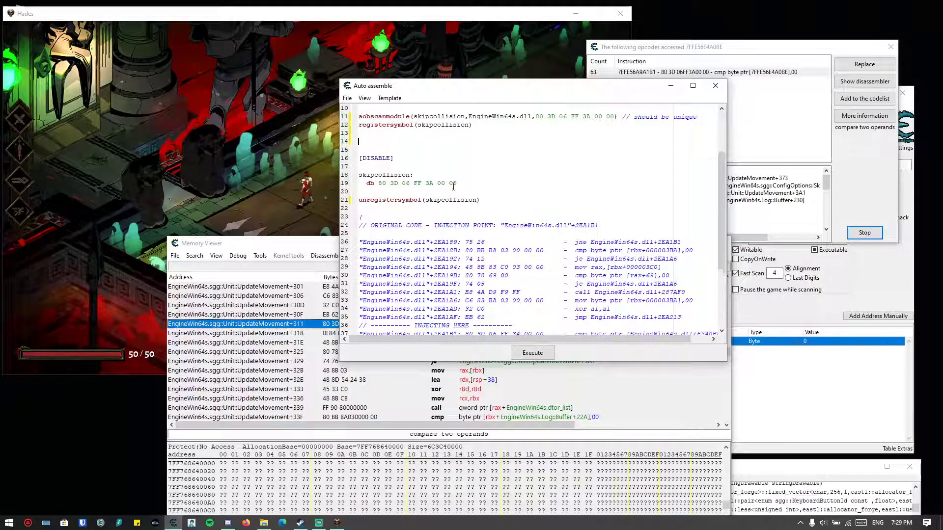
pyautogui.scroll(3)
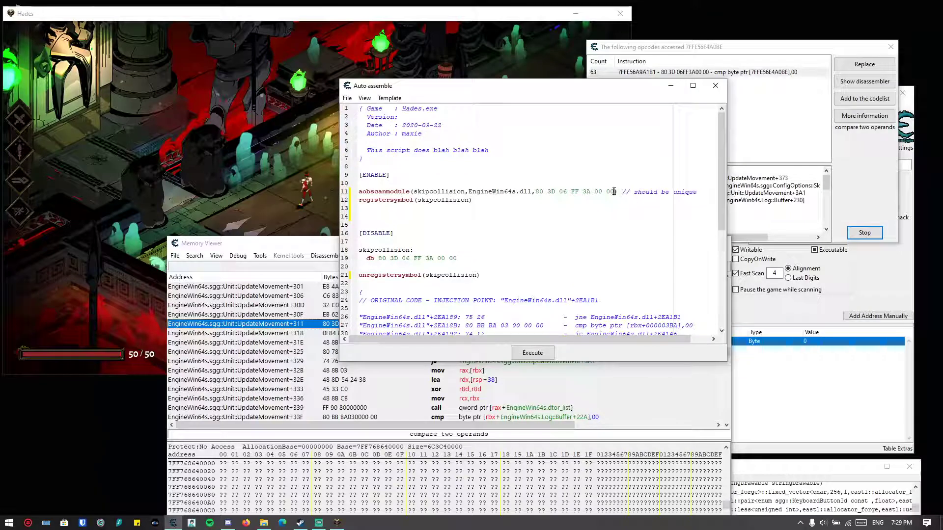
pyautogui.doubleClick(609, 191)
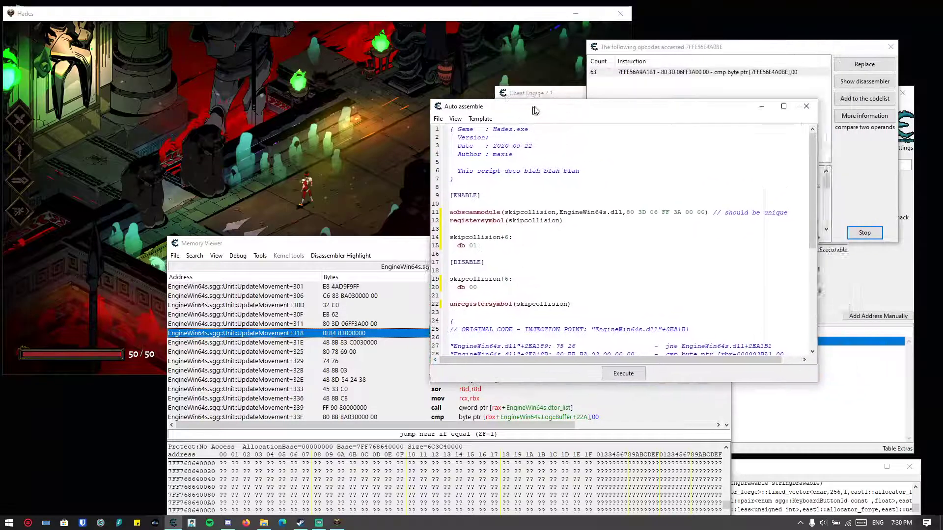
# Step: Assign the script to the current cheat table as an Auto Assemble entry and start renaming it
pyautogui.click(438, 118)
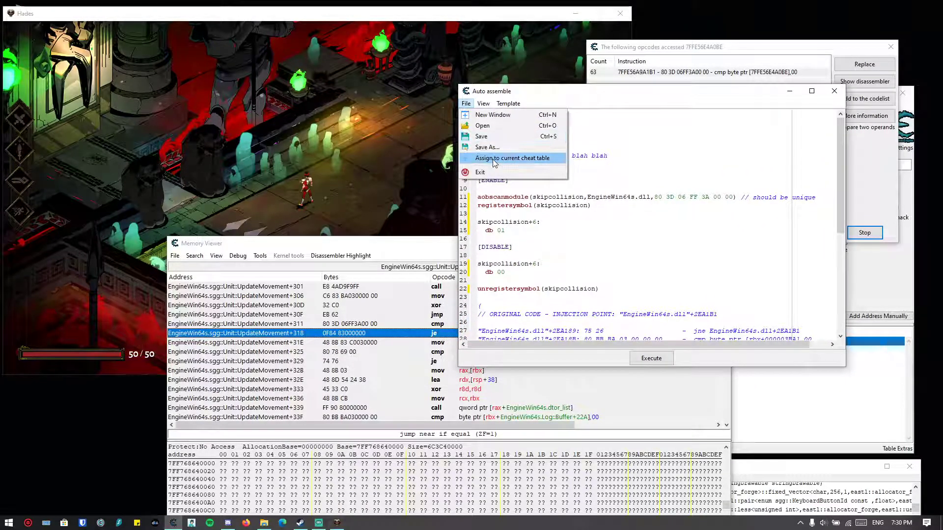
pyautogui.click(512, 158)
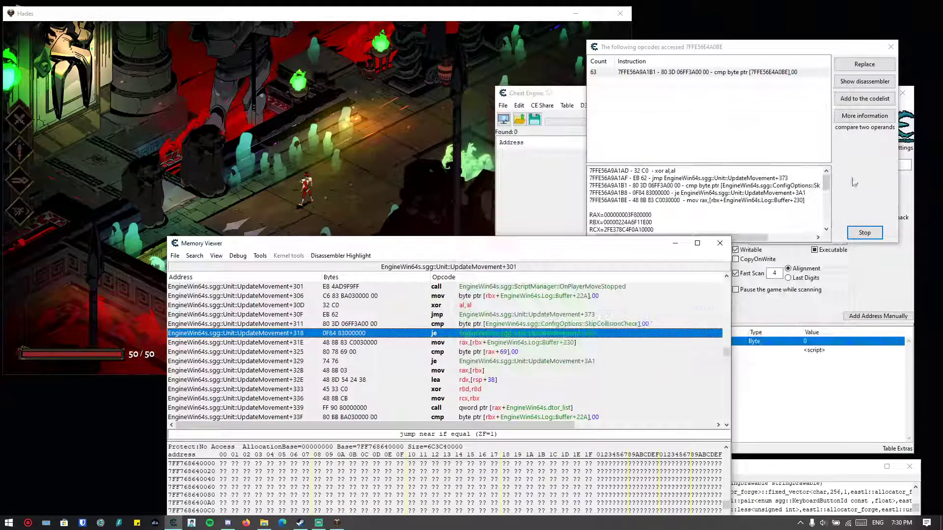
pyautogui.click(692, 71)
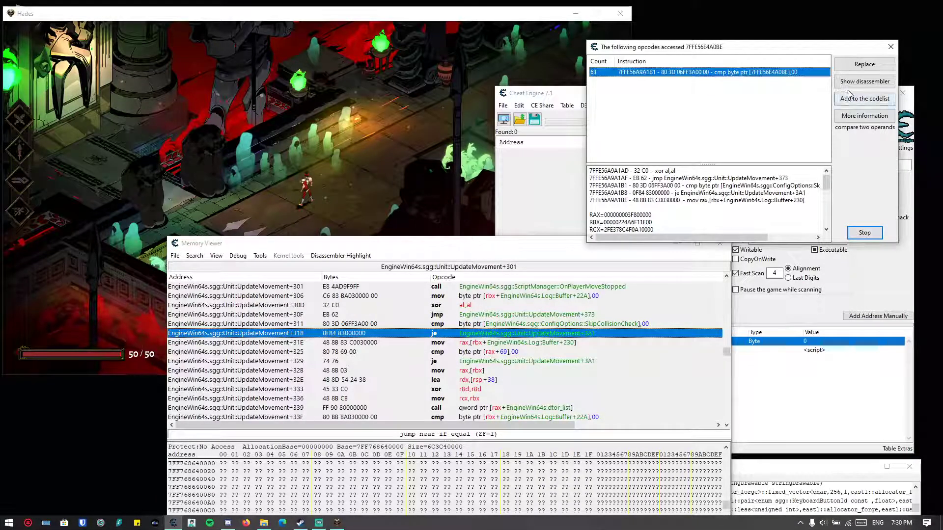
pyautogui.click(863, 99)
pyautogui.write('Skip C')
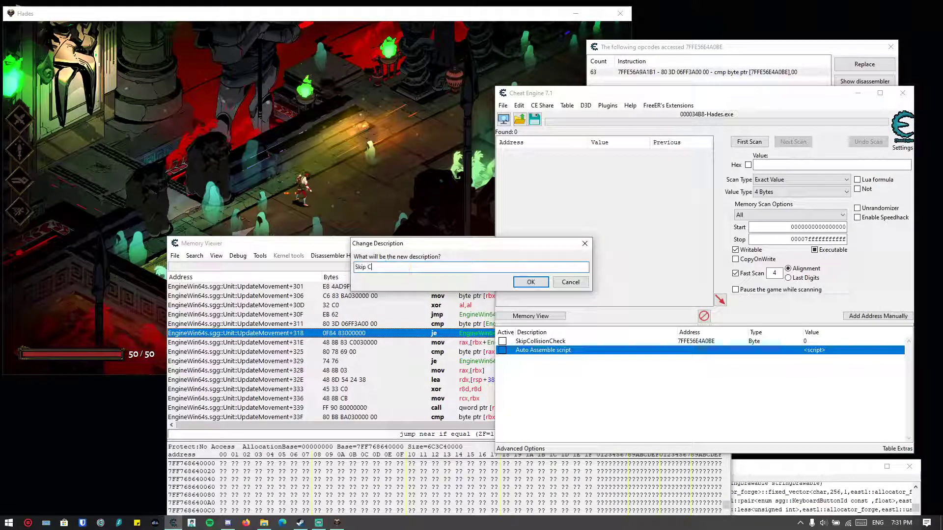
# Step: Name the script entry 'Skip Collision' and enable it so the compare byte reads 01
pyautogui.write('ollisio')
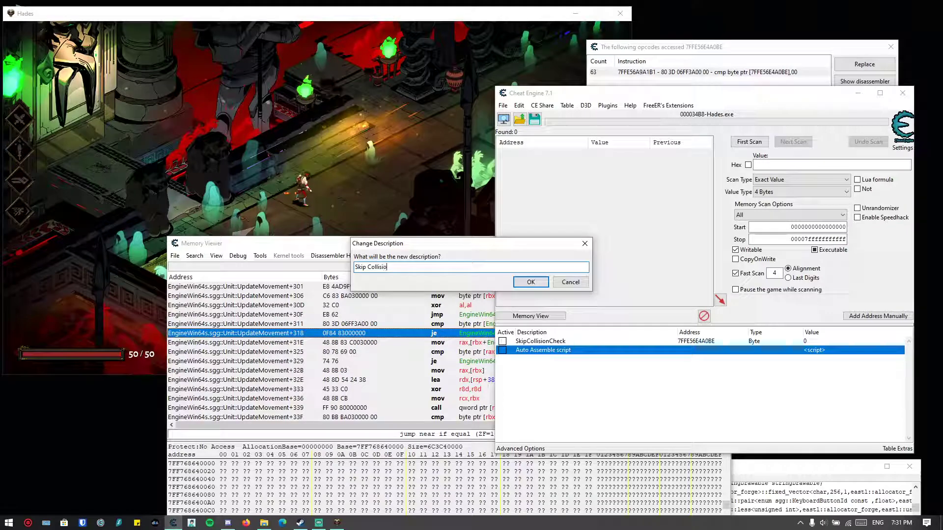
pyautogui.click(530, 282)
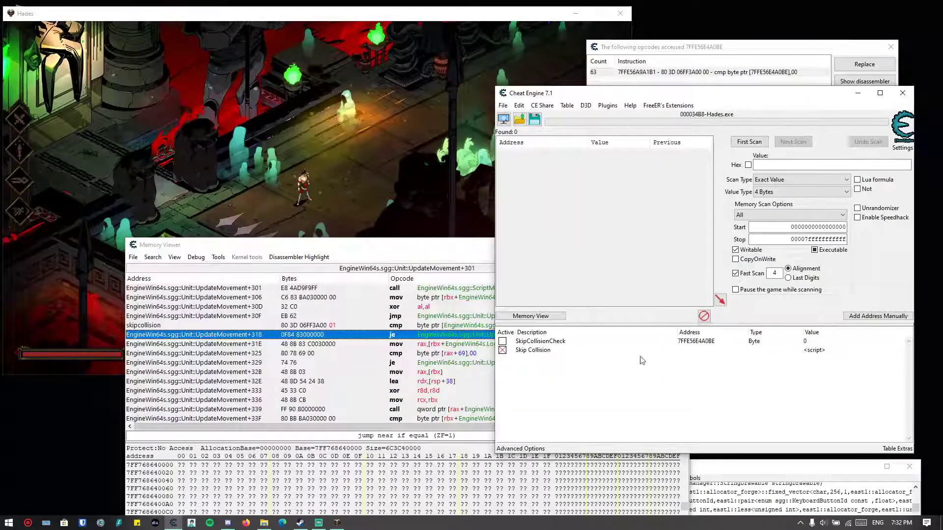
# Step: Disable Skip Collision, restoring the byte to 00, and stop the accessed-opcodes tracking
pyautogui.click(504, 350)
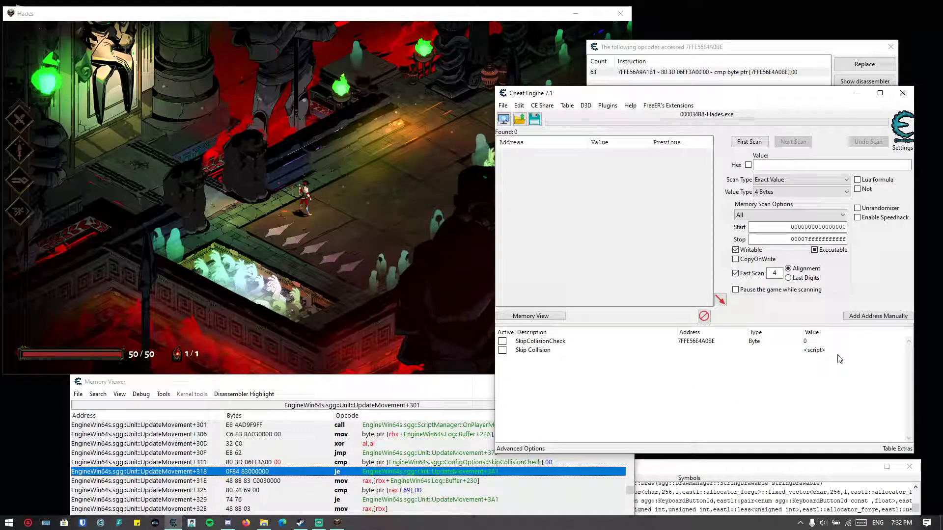
pyautogui.click(864, 81)
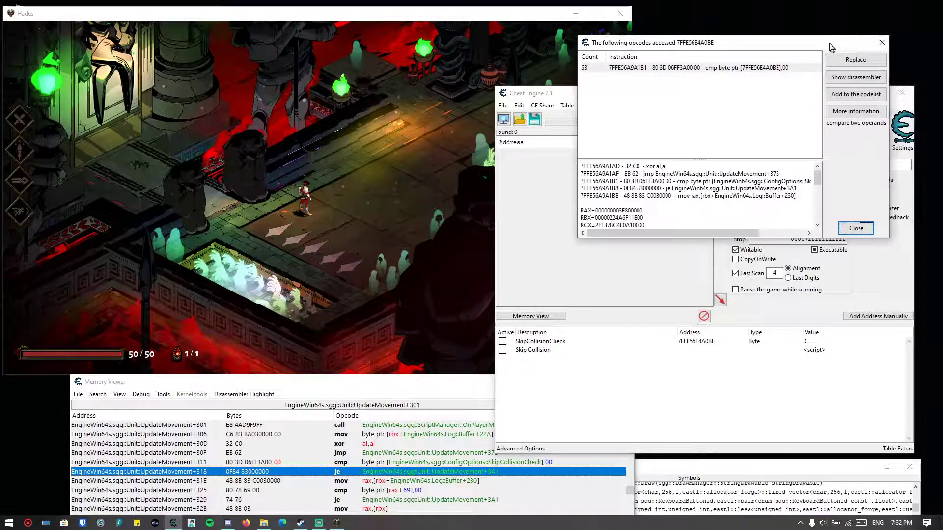